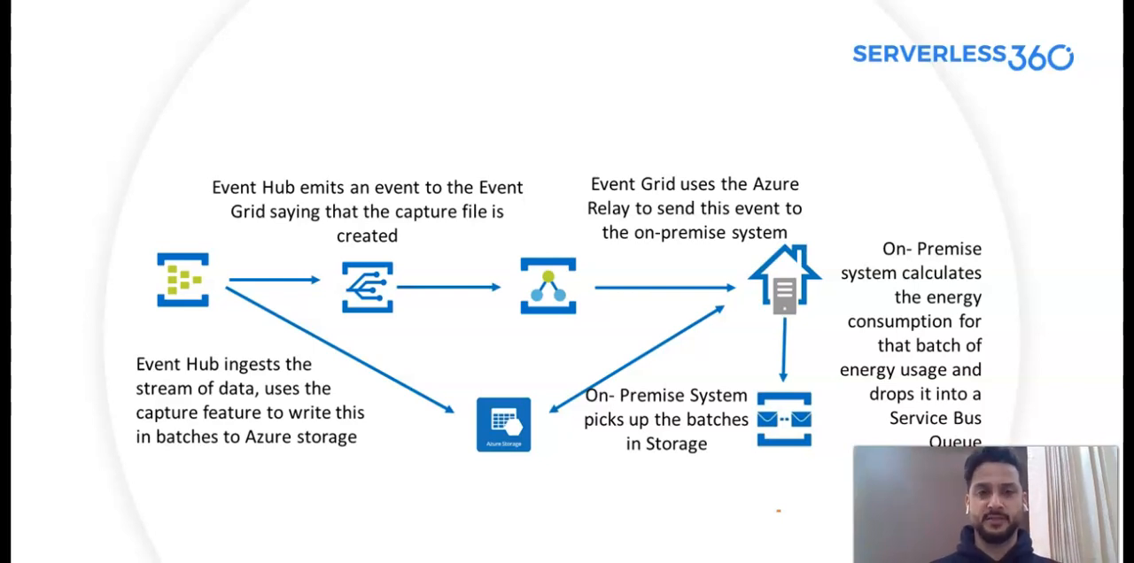
mouse_move(439, 287)
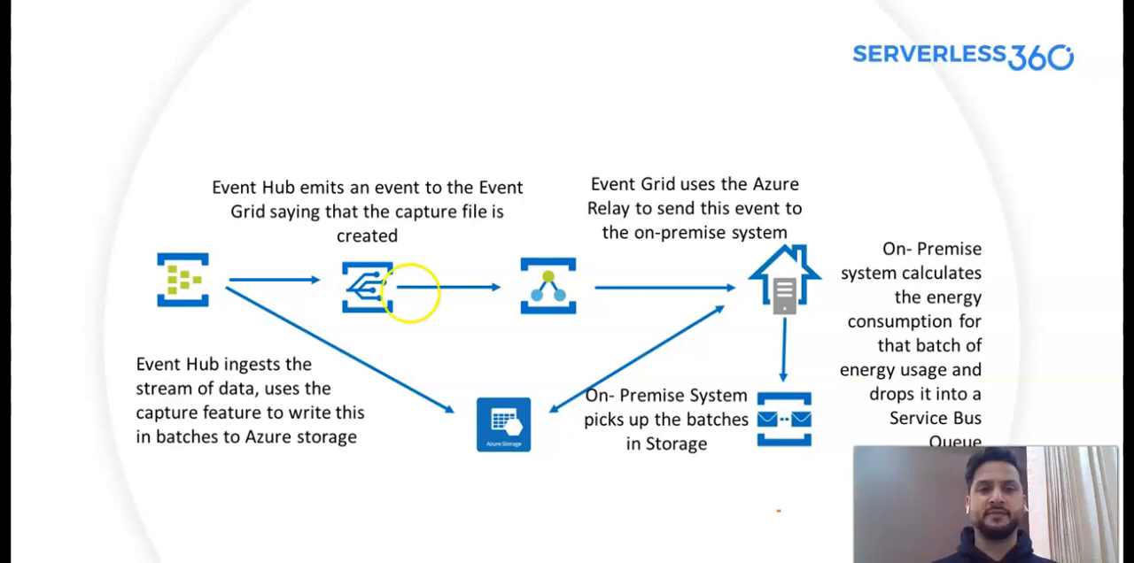
mouse_move(718, 248)
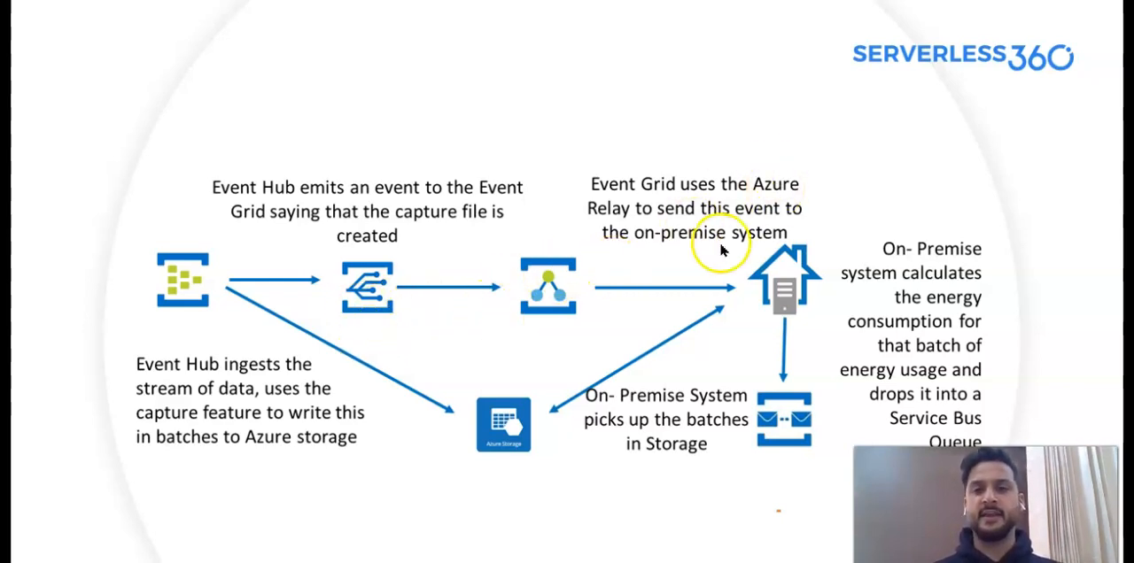
mouse_move(972, 228)
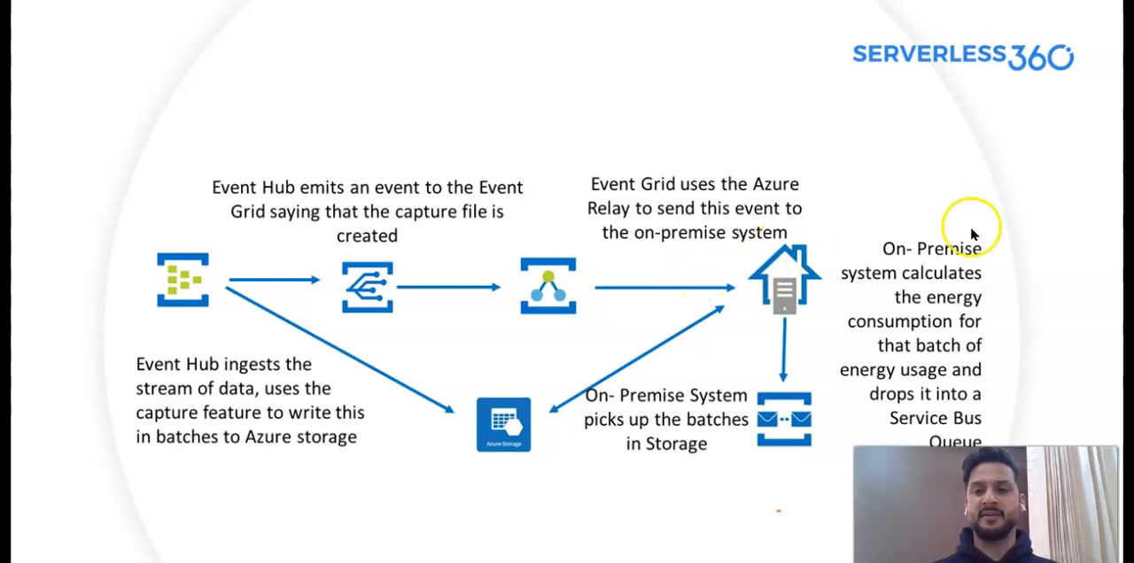
mouse_move(970, 228)
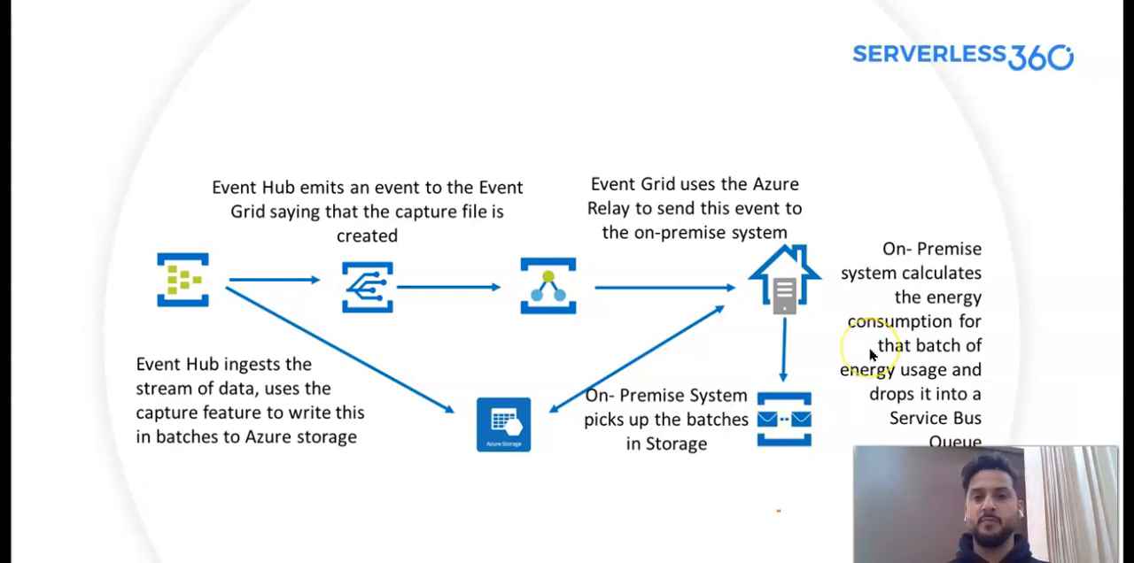
mouse_move(943, 306)
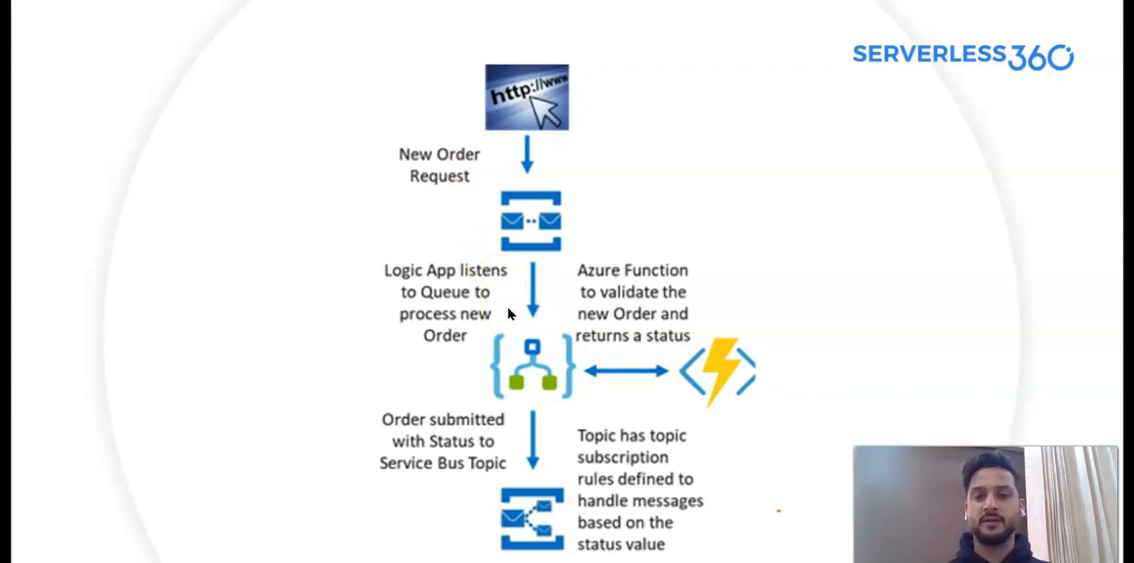
mouse_move(749, 390)
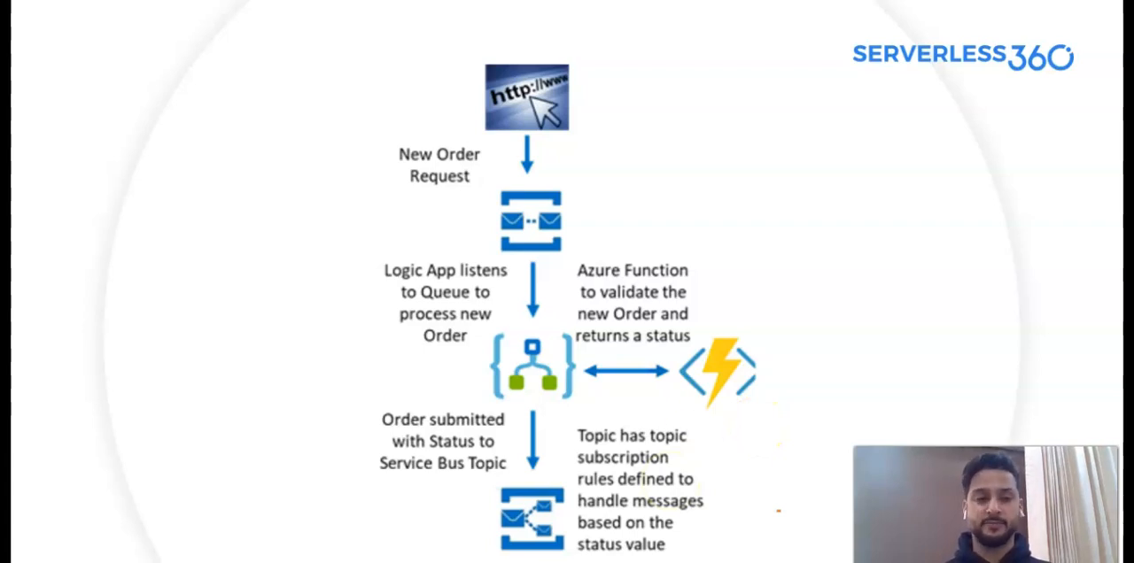
mouse_move(837, 332)
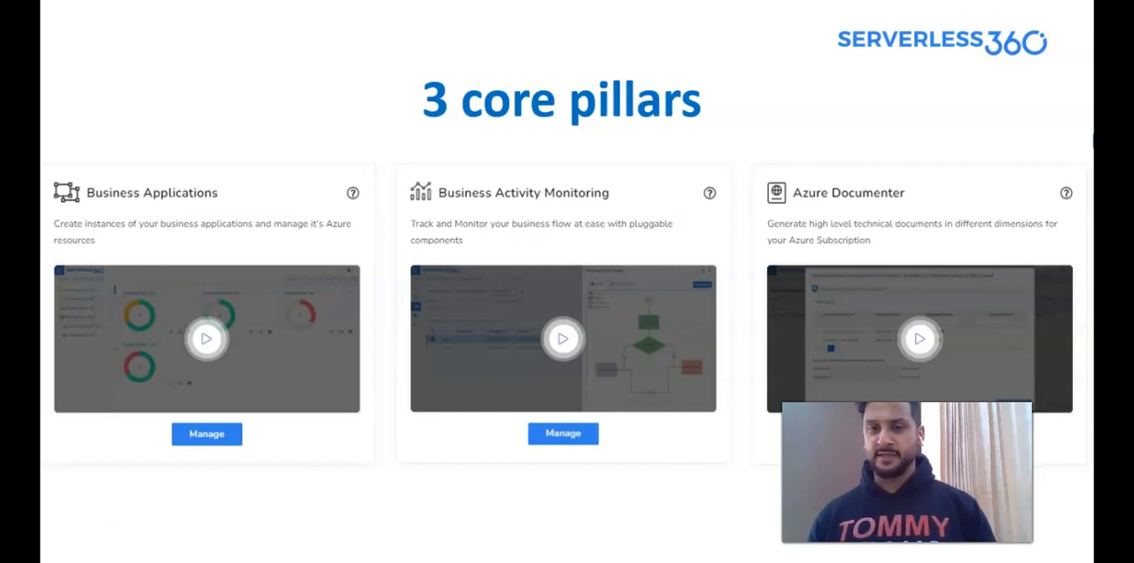
mouse_move(122, 519)
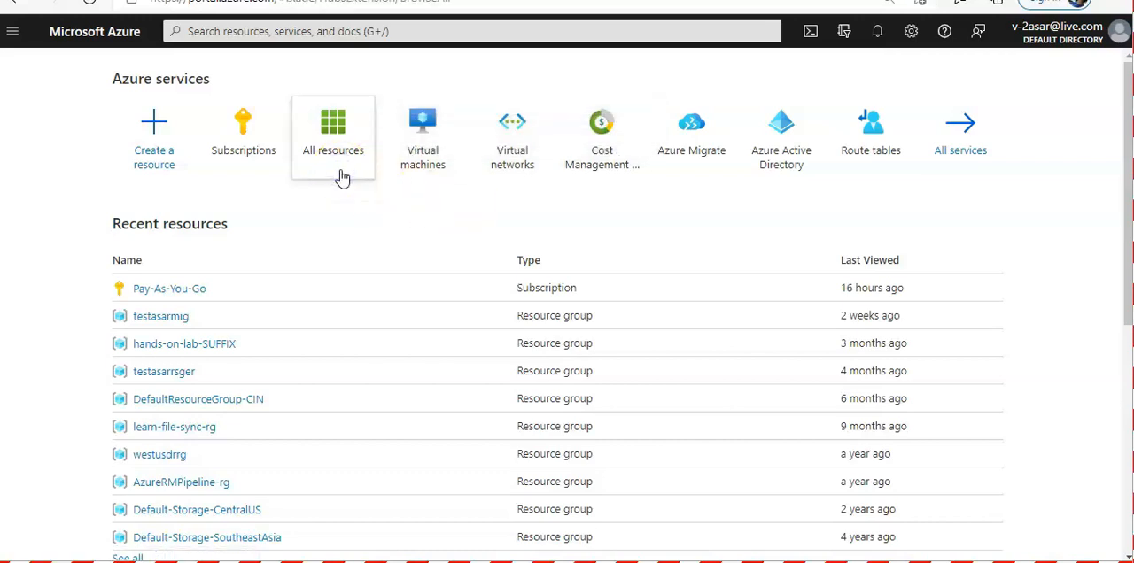
Open All resources and apply the Pay-As-You-Go subscription filter.
click(332, 133)
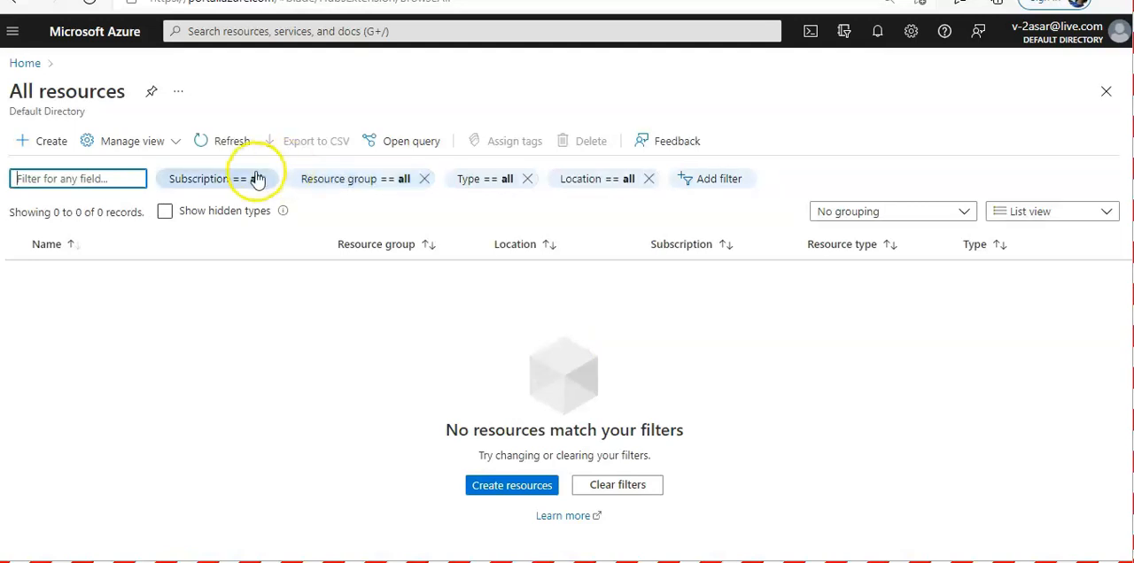
click(217, 178)
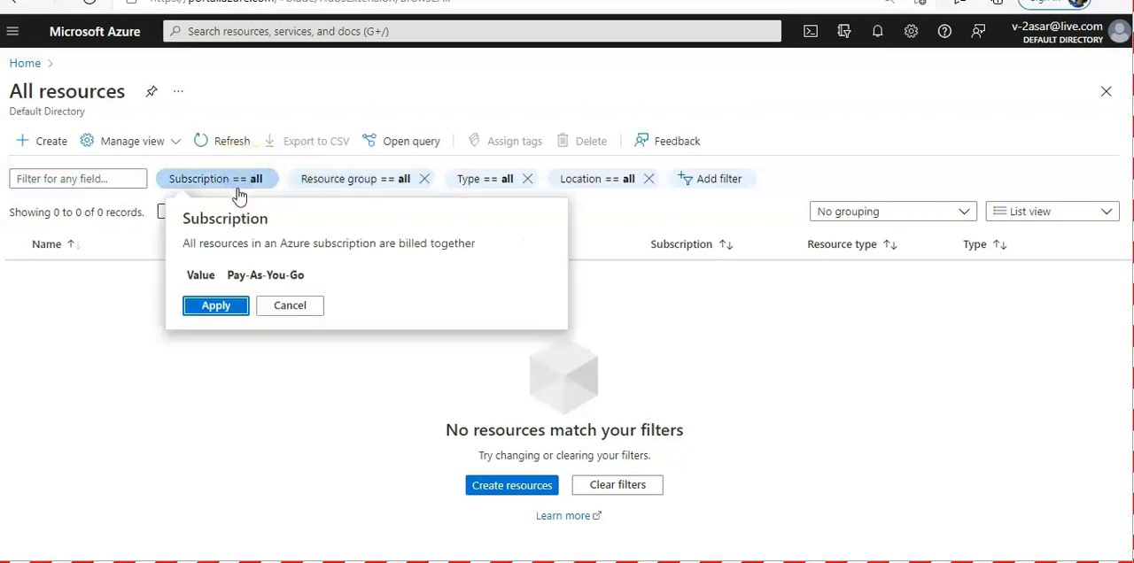
click(354, 178)
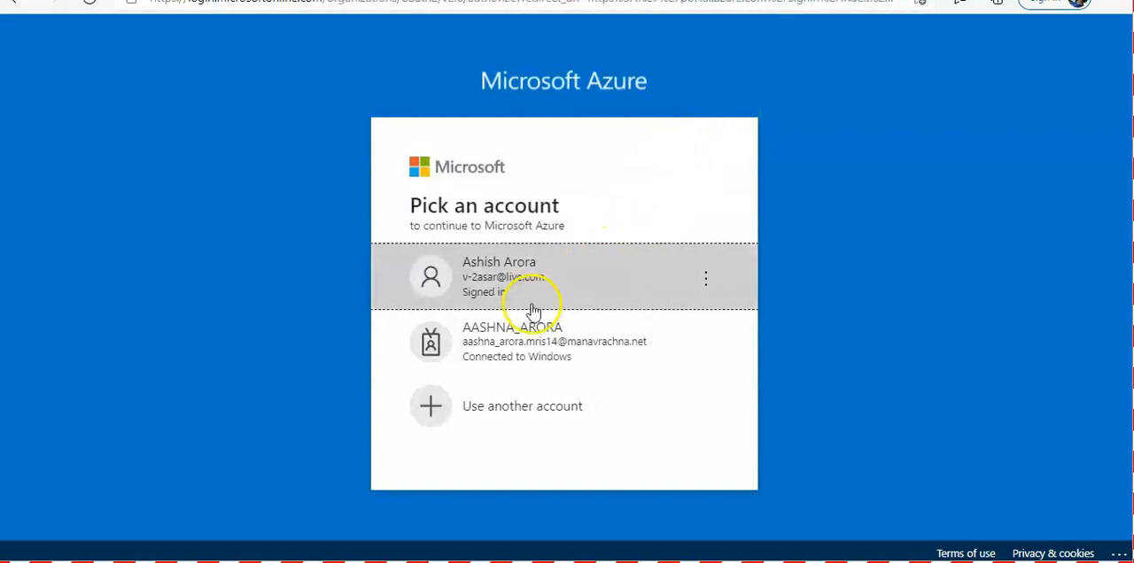
Continue with the already signed-in Microsoft account to reach the Serverless360 home.
click(532, 276)
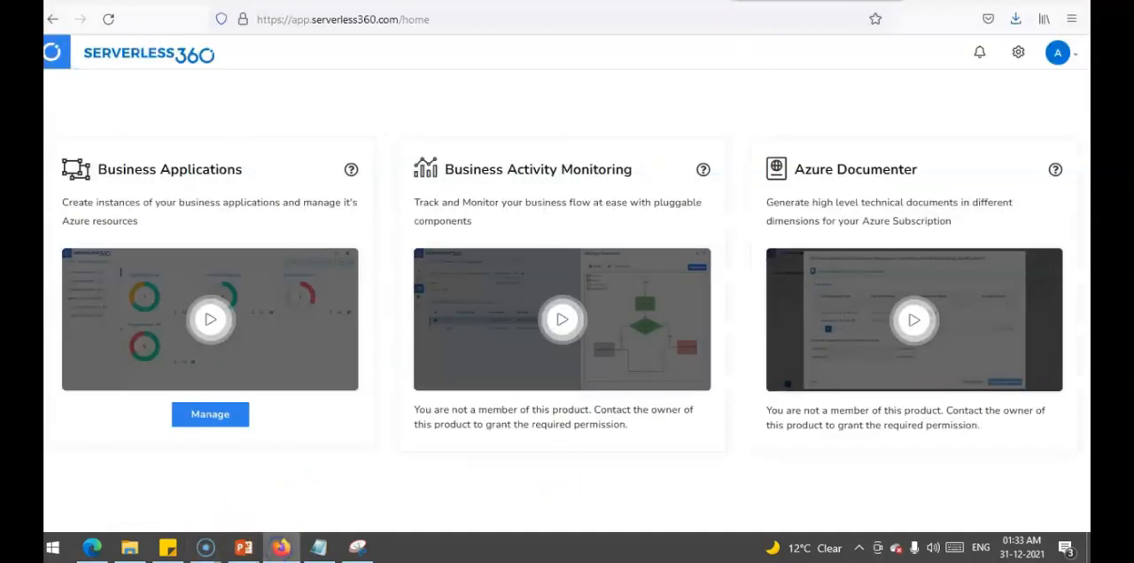
Search Google for serverless360, open the official website and go to its sign-in page.
text(google.com)
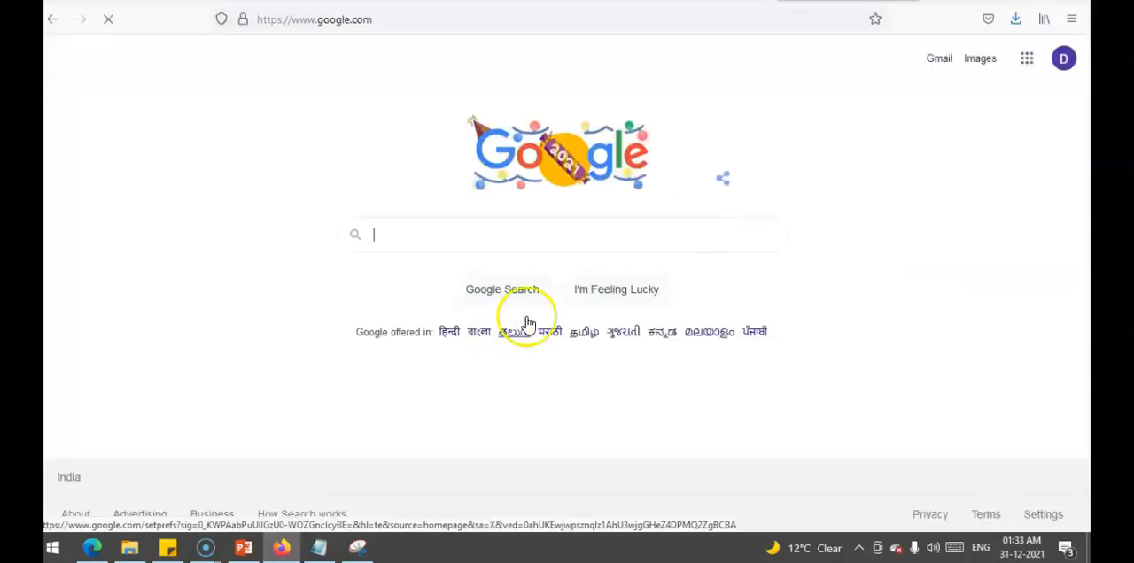
text(server)
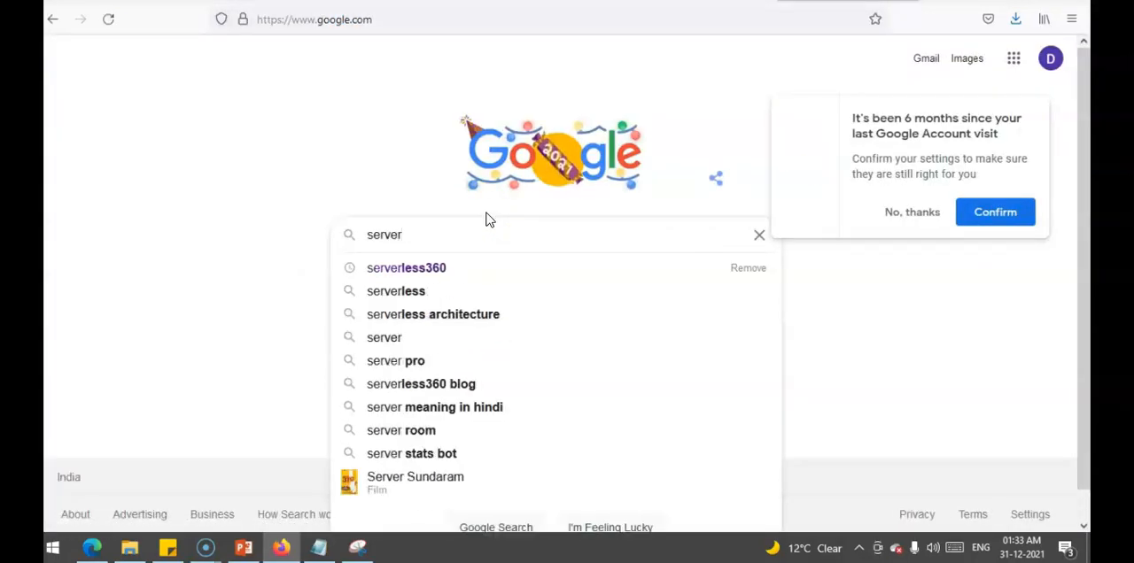
click(405, 267)
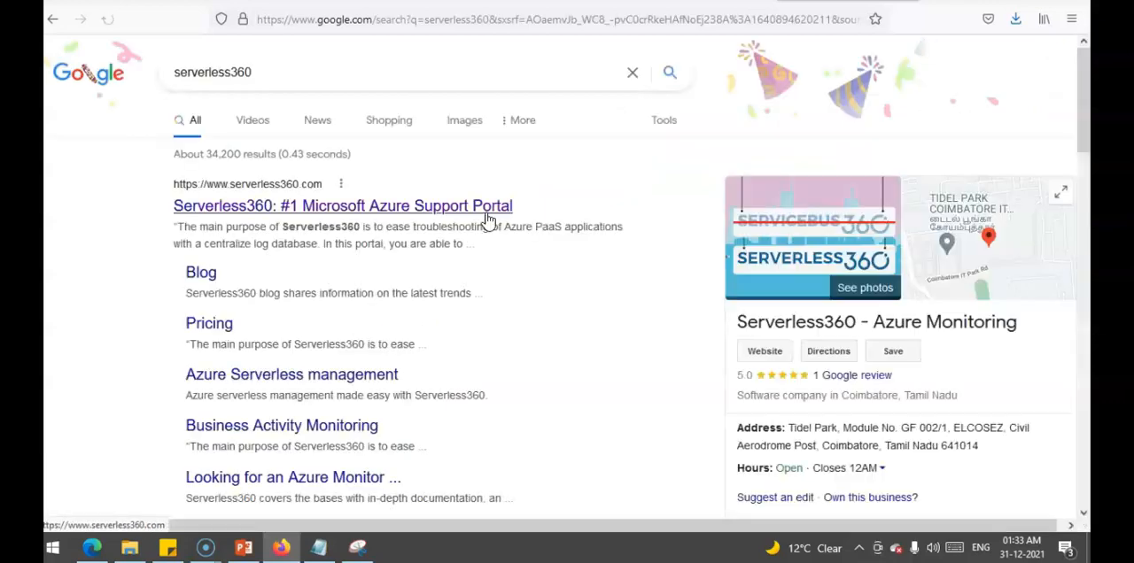
click(342, 206)
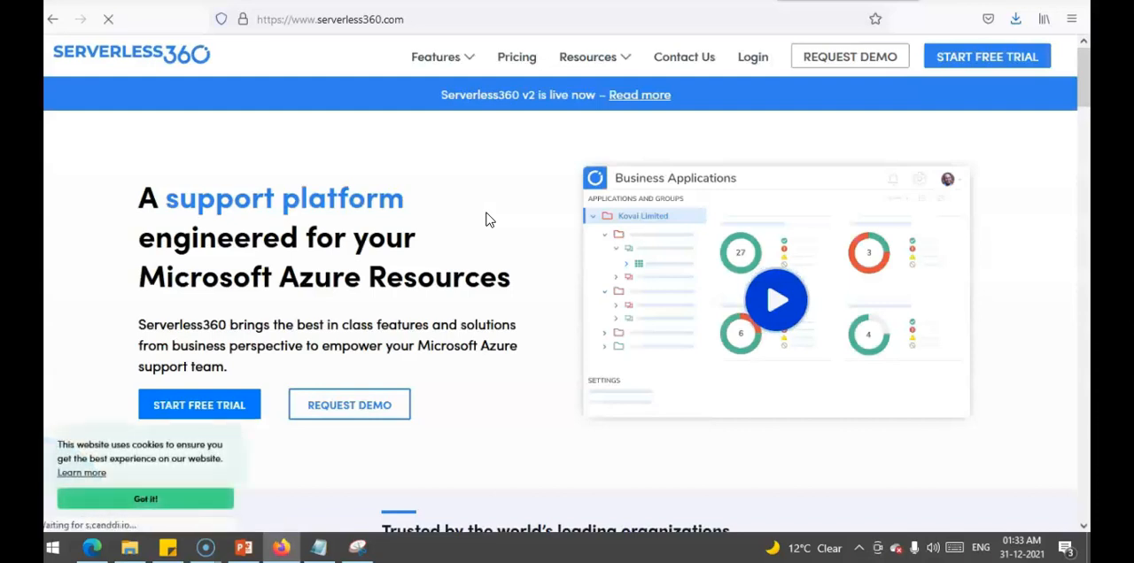
mouse_move(752, 56)
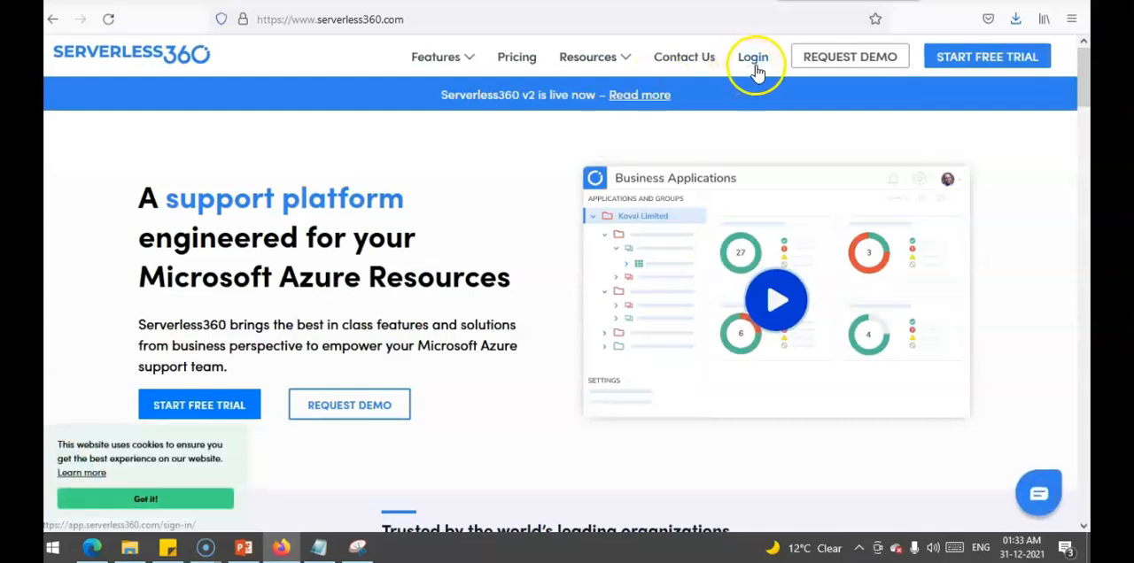
click(199, 405)
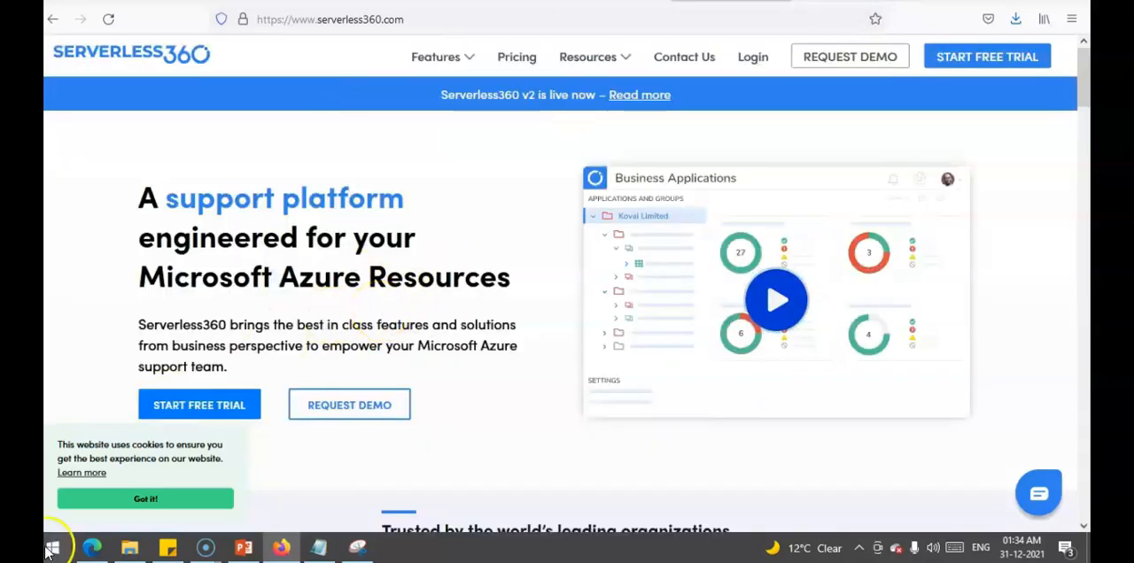
click(145, 499)
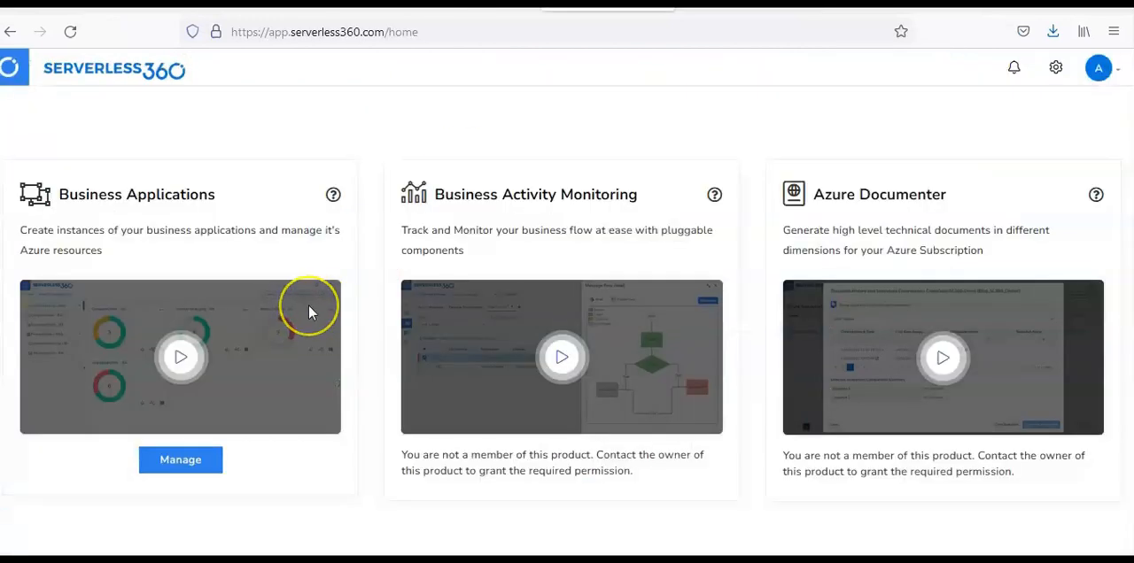
mouse_move(310, 313)
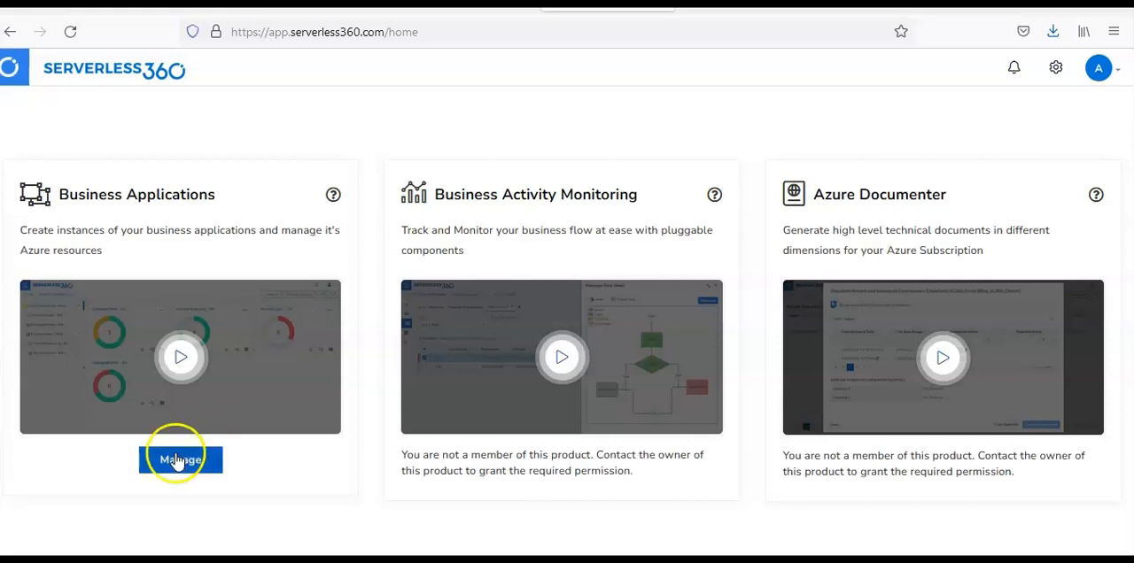
Manage Business Applications to view Kovai Limited's five applications and health counts.
click(180, 459)
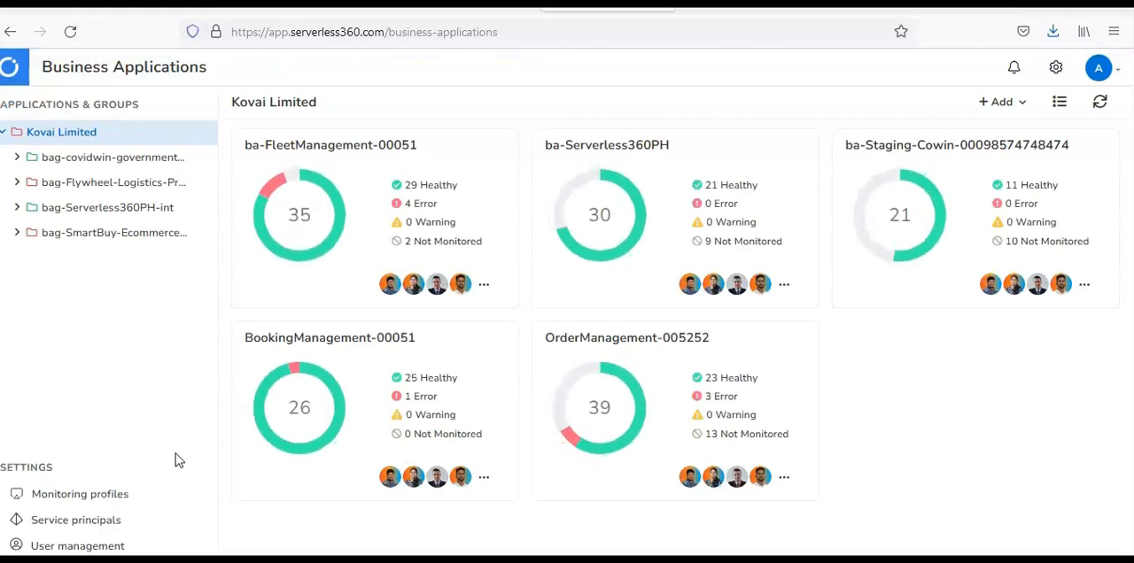
mouse_move(113, 157)
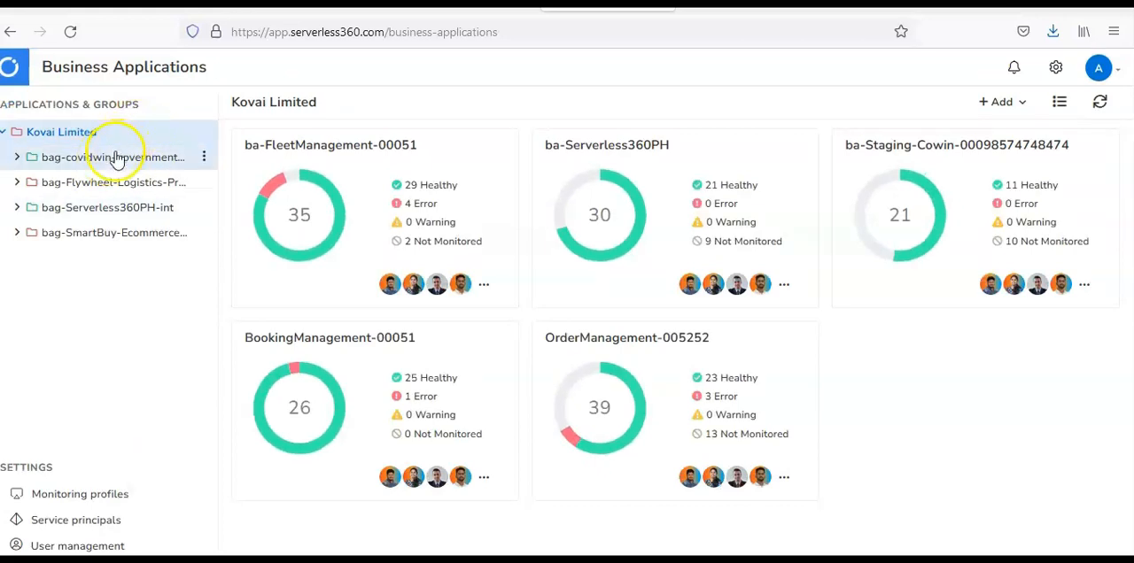
mouse_move(114, 164)
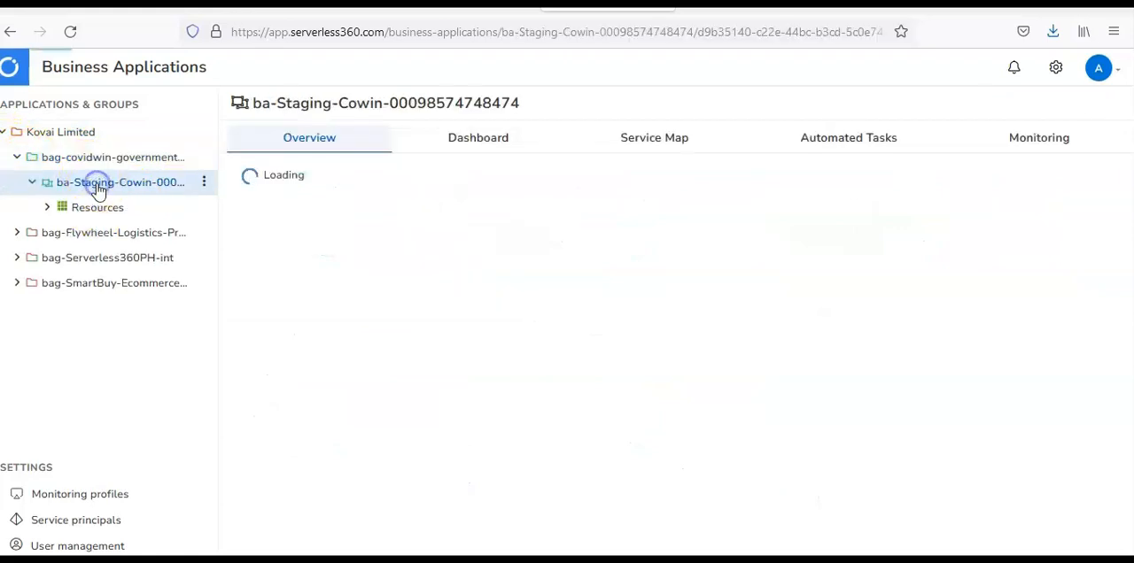
Browse ba-Staging-Cowin's resource categories and monitor status, then open Service principals settings.
click(98, 207)
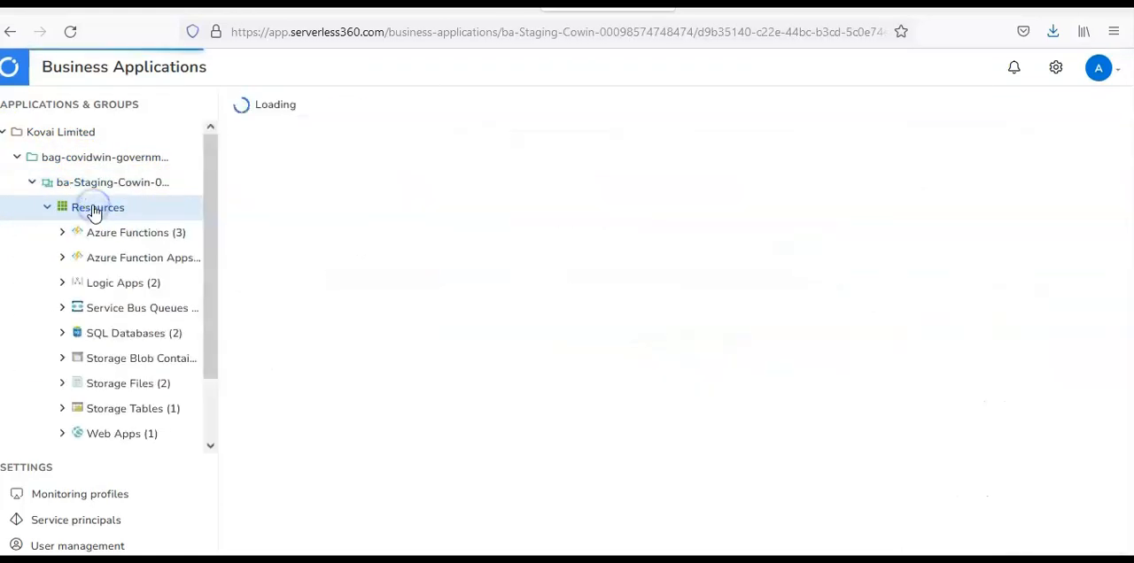
click(97, 207)
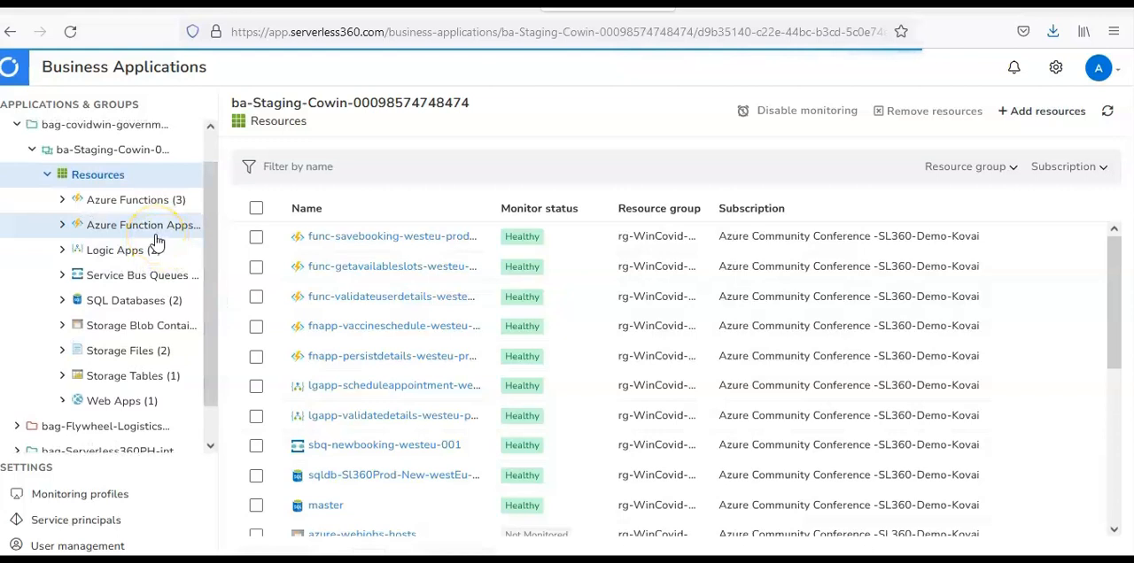
mouse_move(137, 319)
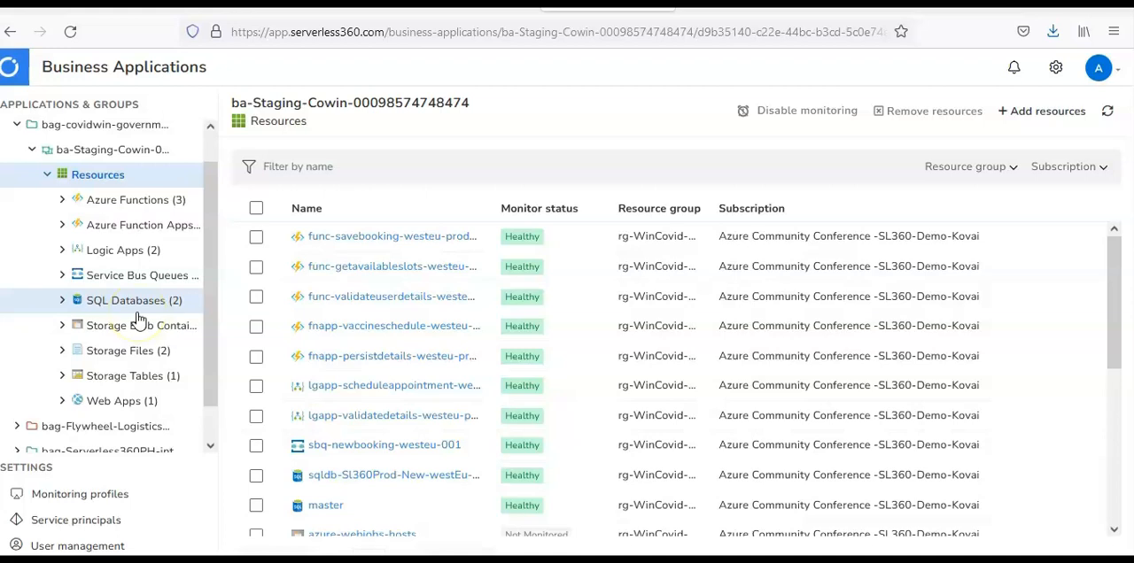
mouse_move(115, 149)
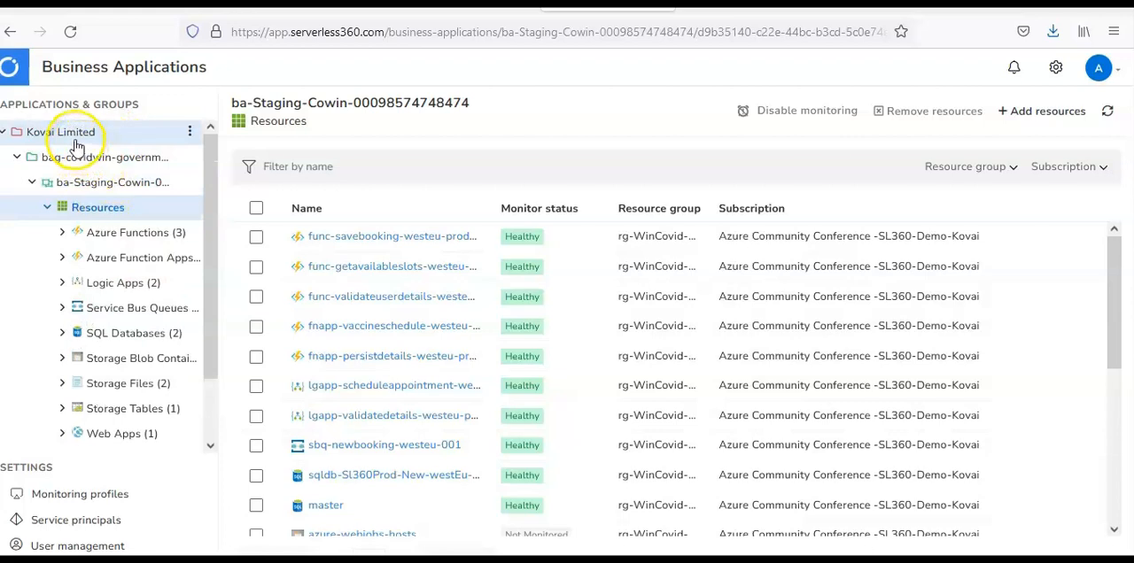
mouse_move(80, 182)
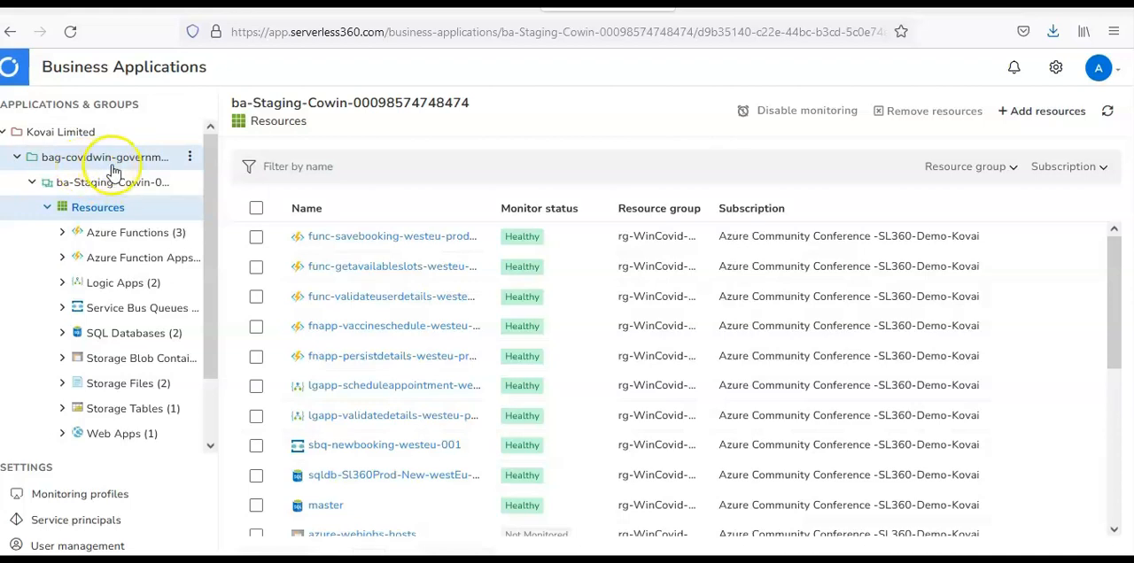
mouse_move(145, 168)
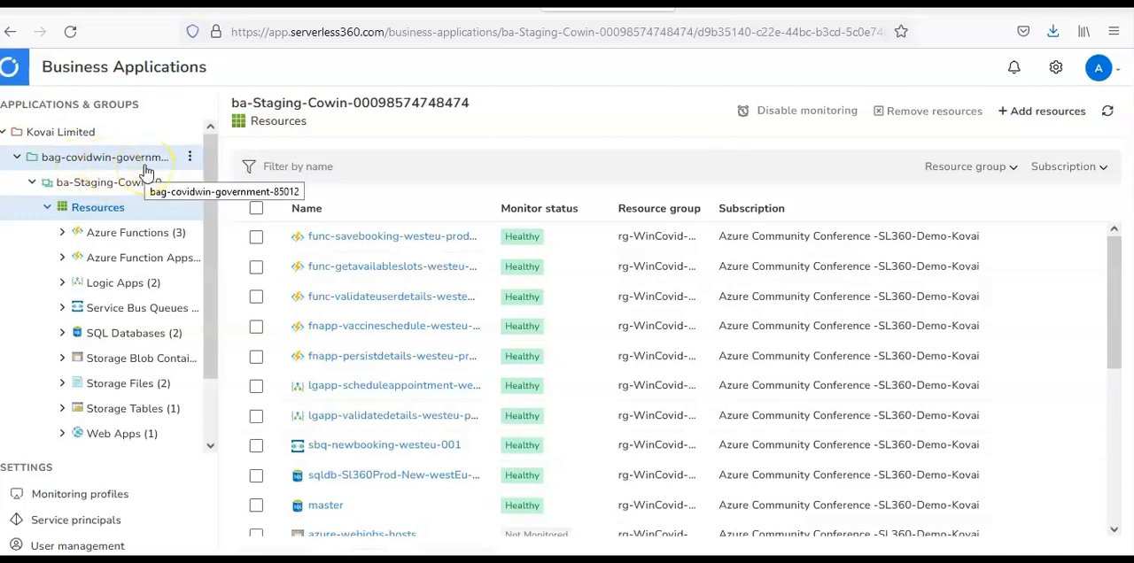
mouse_move(136, 299)
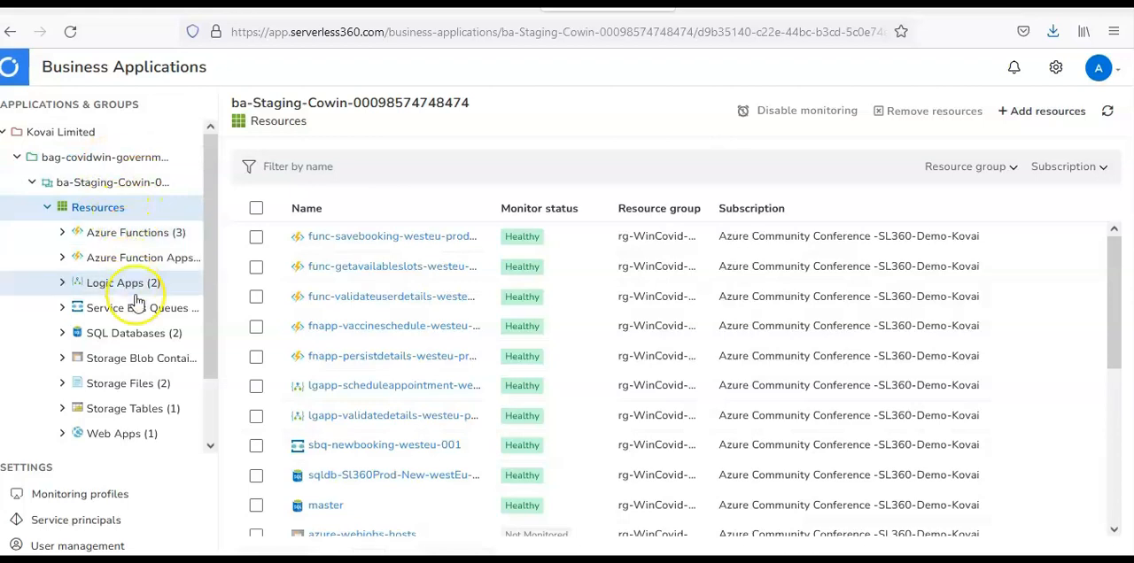
mouse_move(138, 186)
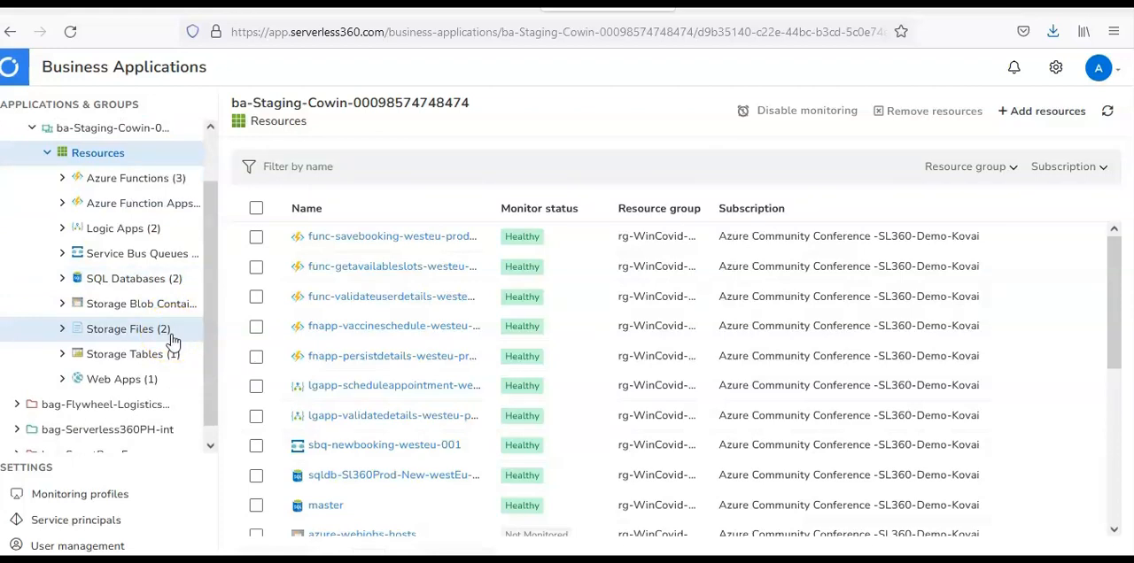
mouse_move(119, 229)
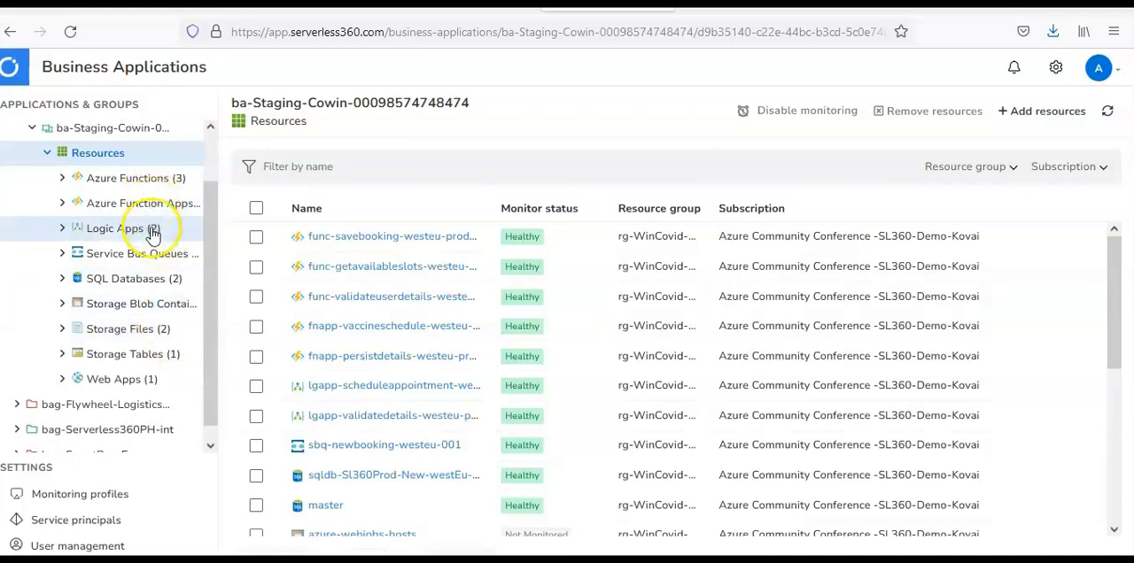
mouse_move(121, 378)
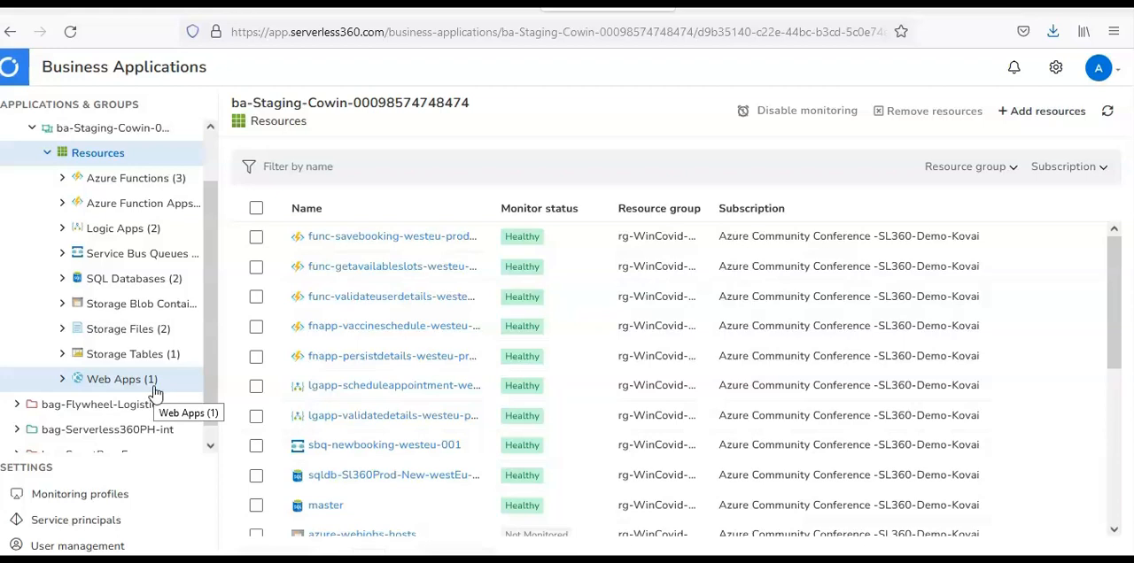
click(75, 520)
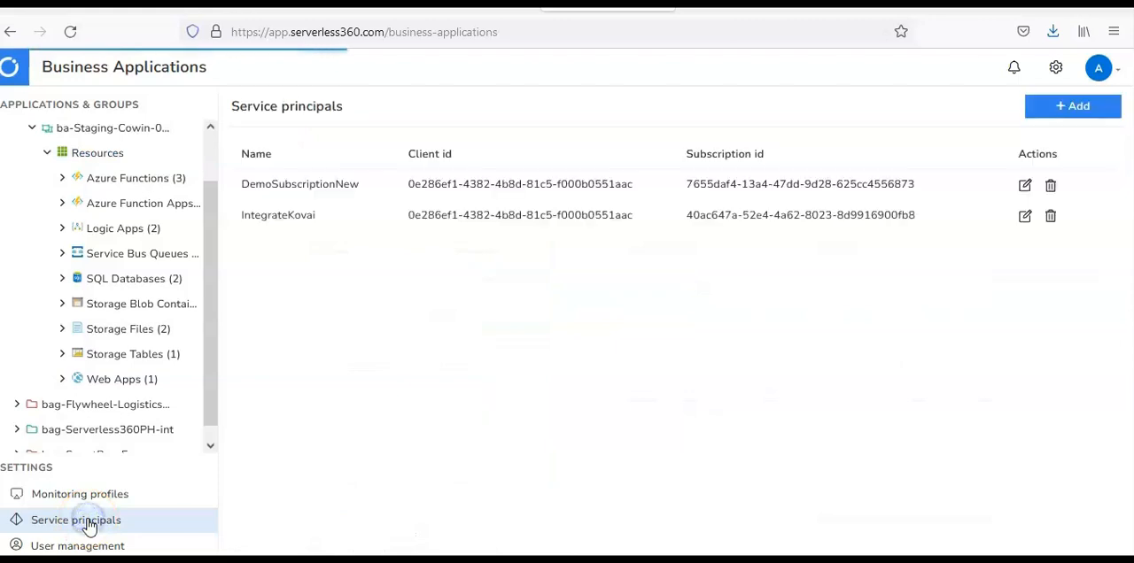
mouse_move(377, 162)
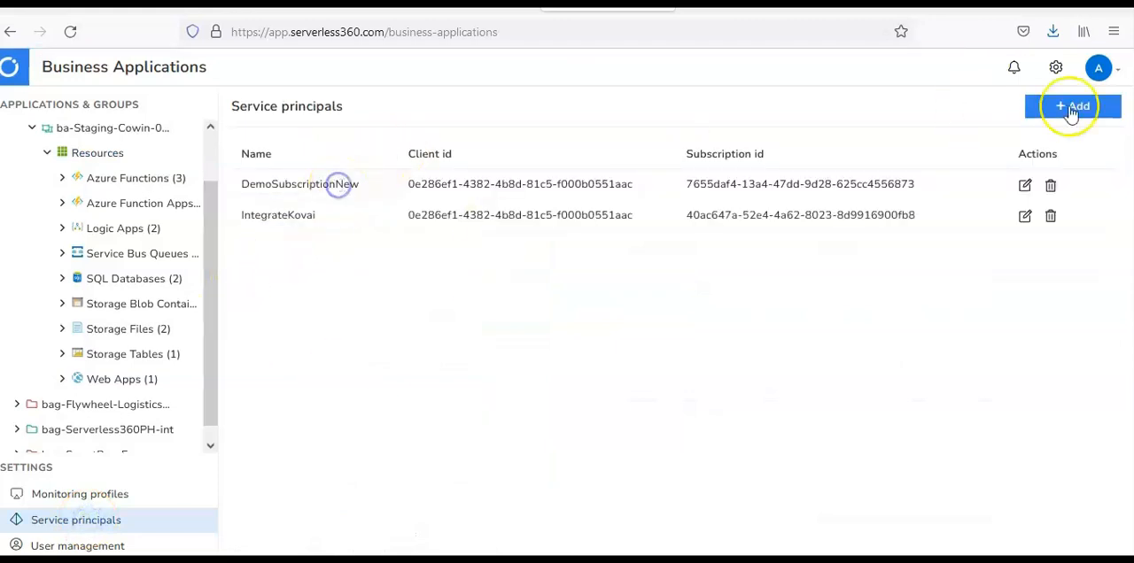
Open the DemoSubscriptionNew row to view its subscription, tenant and client ids.
click(1024, 184)
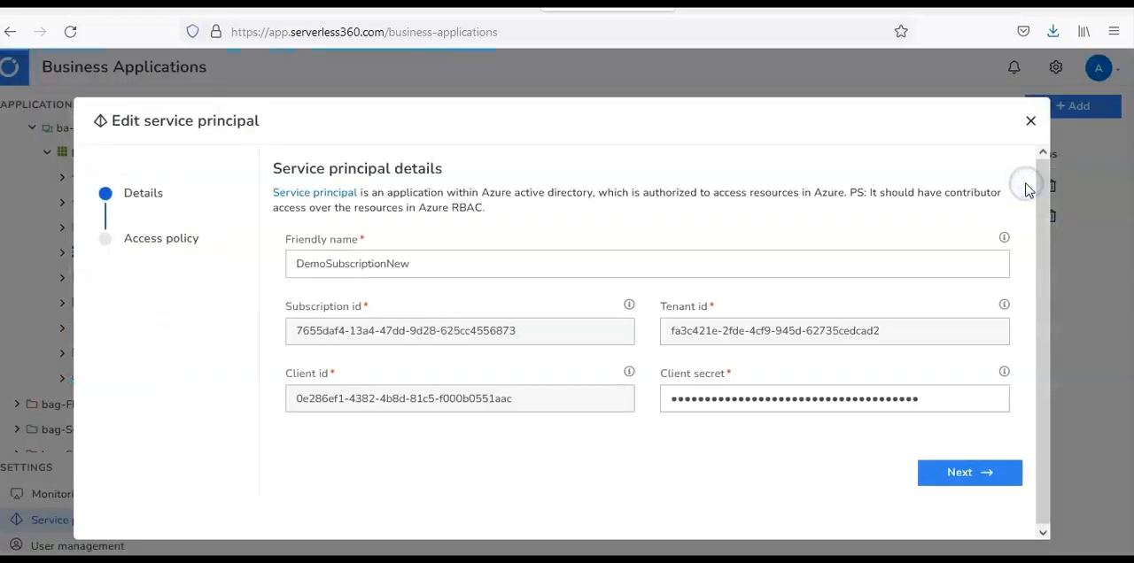
mouse_move(1025, 184)
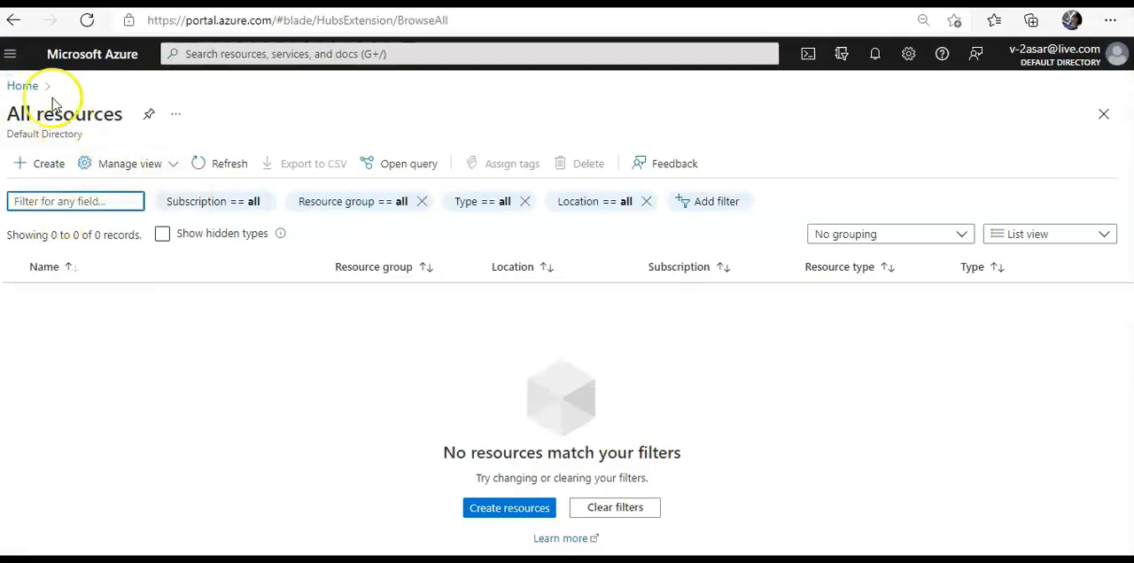
From the portal home, open Pay-As-You-Go and copy its subscription ID.
click(23, 85)
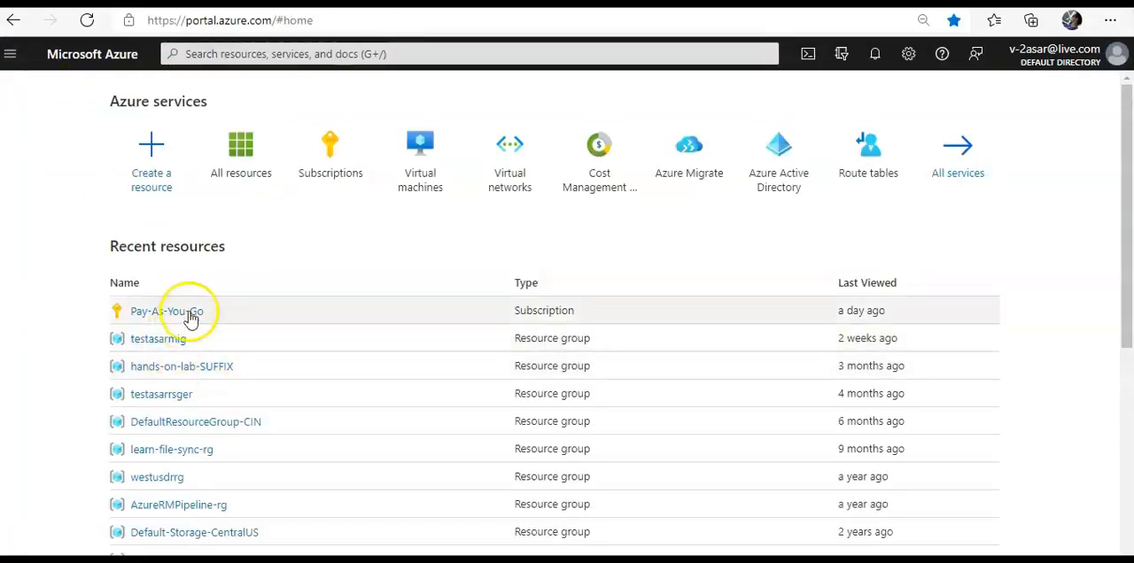
click(166, 311)
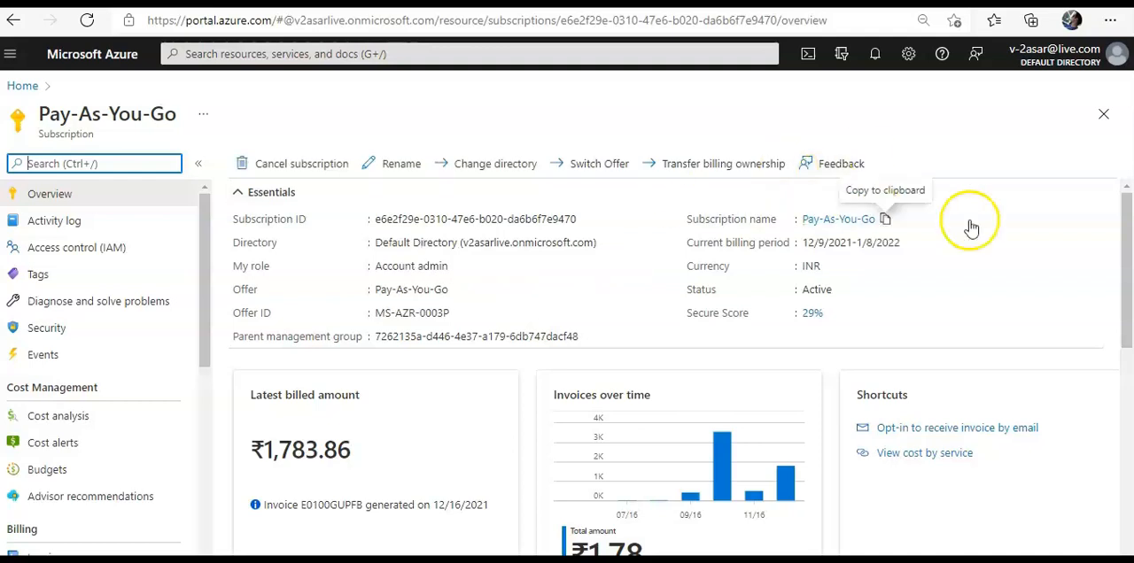
mouse_move(585, 219)
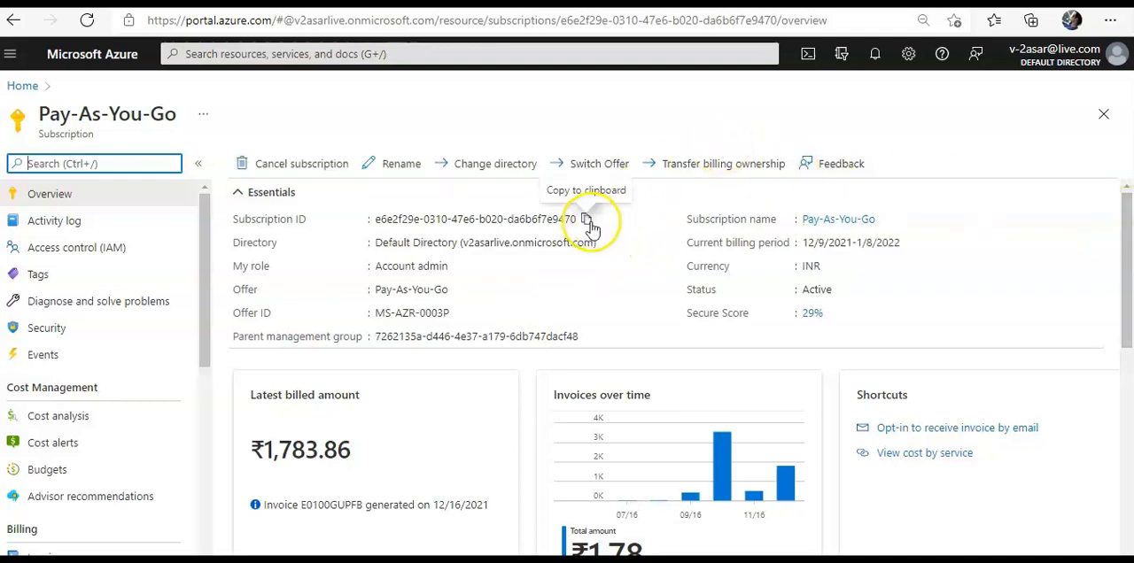
click(583, 219)
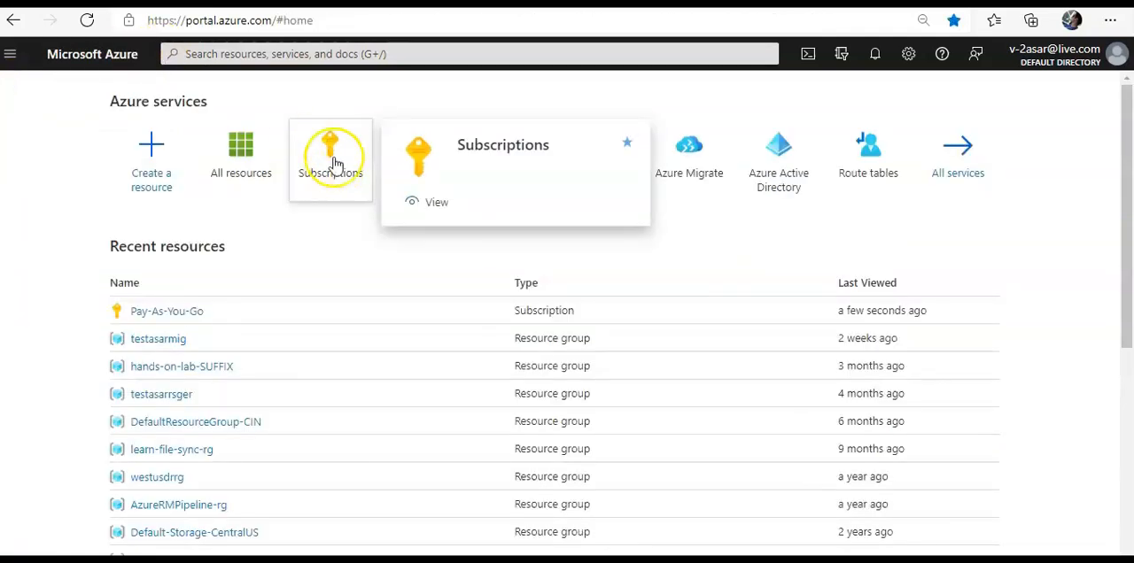
Open the serverless360 registration from Azure Active Directory's owned app registrations.
click(777, 146)
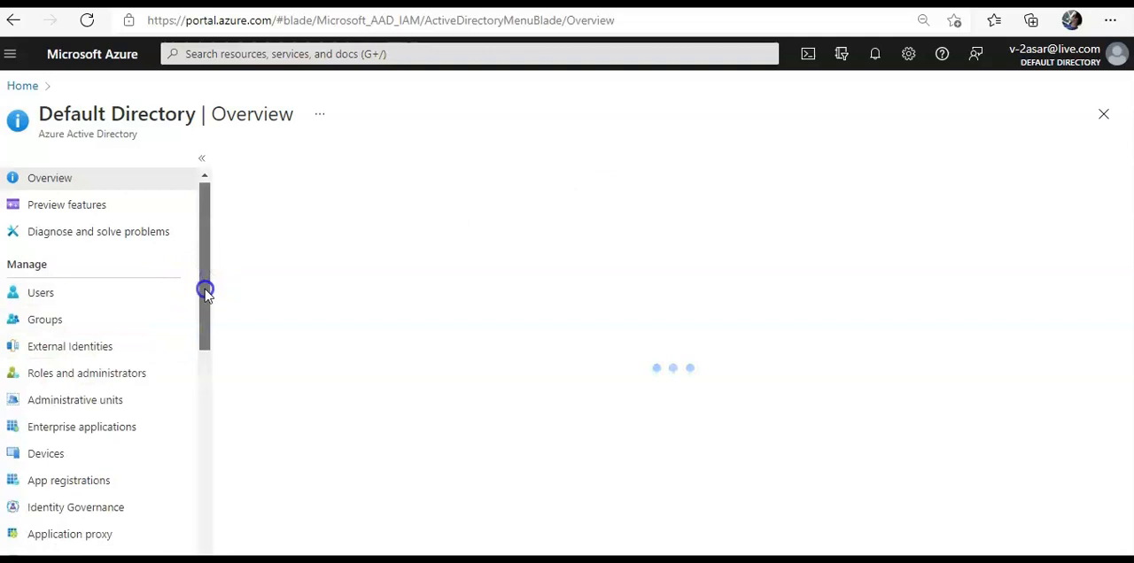
click(68, 480)
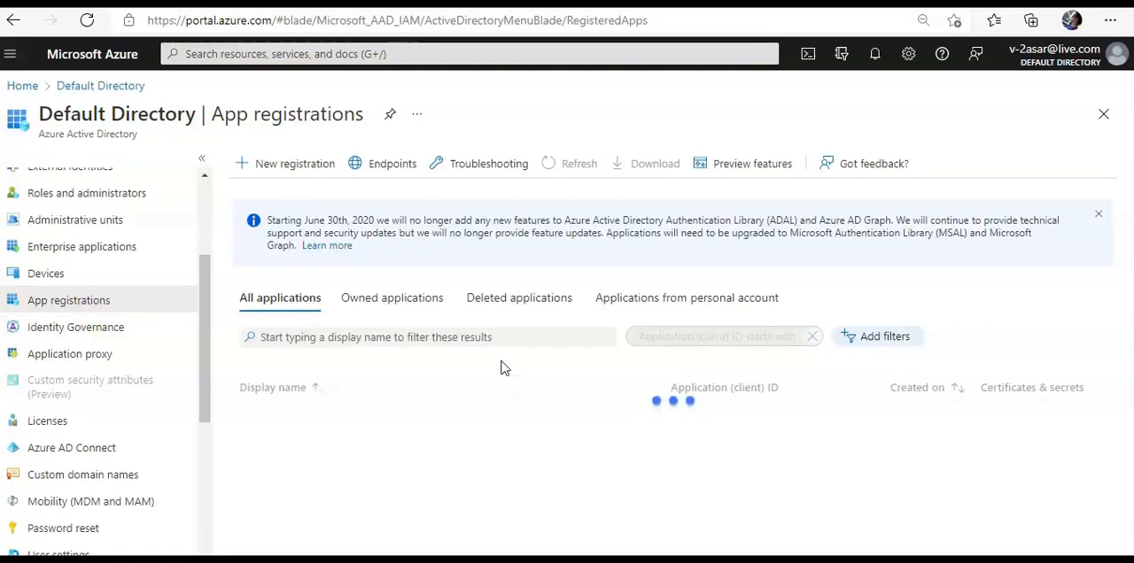
click(392, 298)
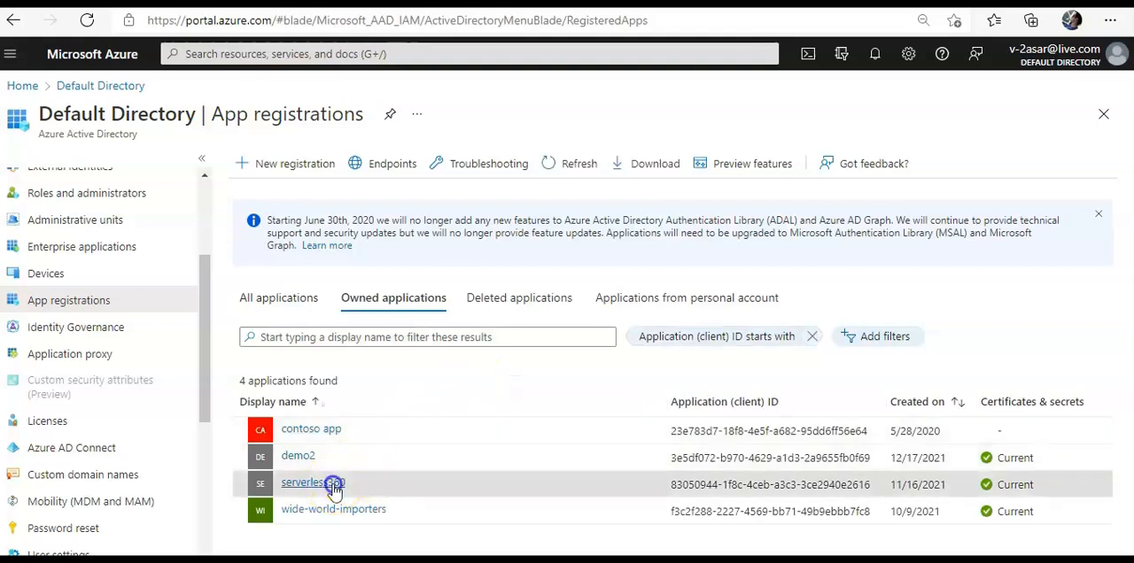
click(304, 483)
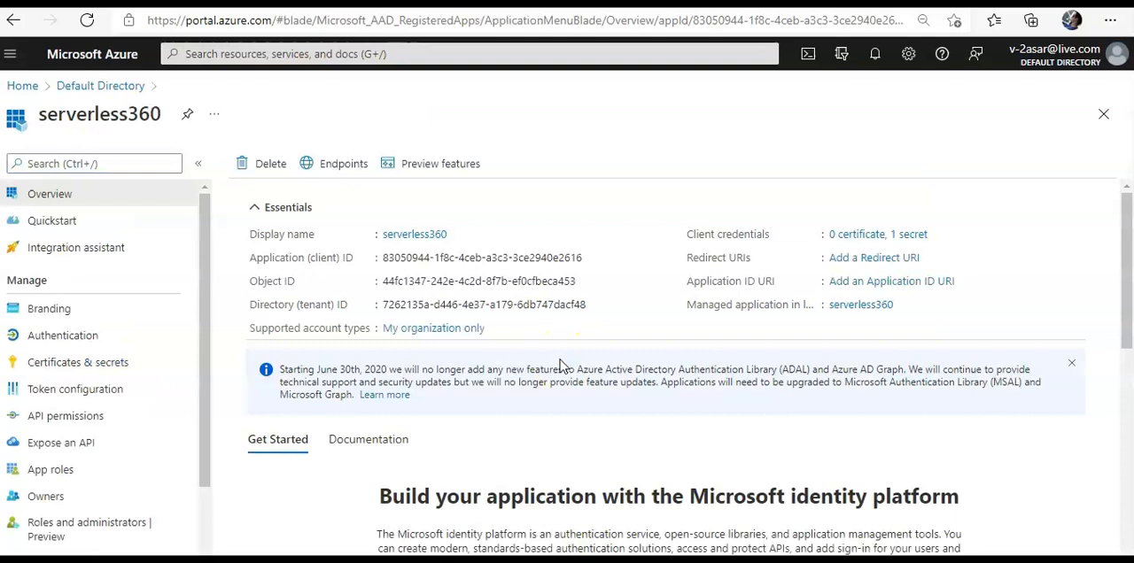
mouse_move(598, 305)
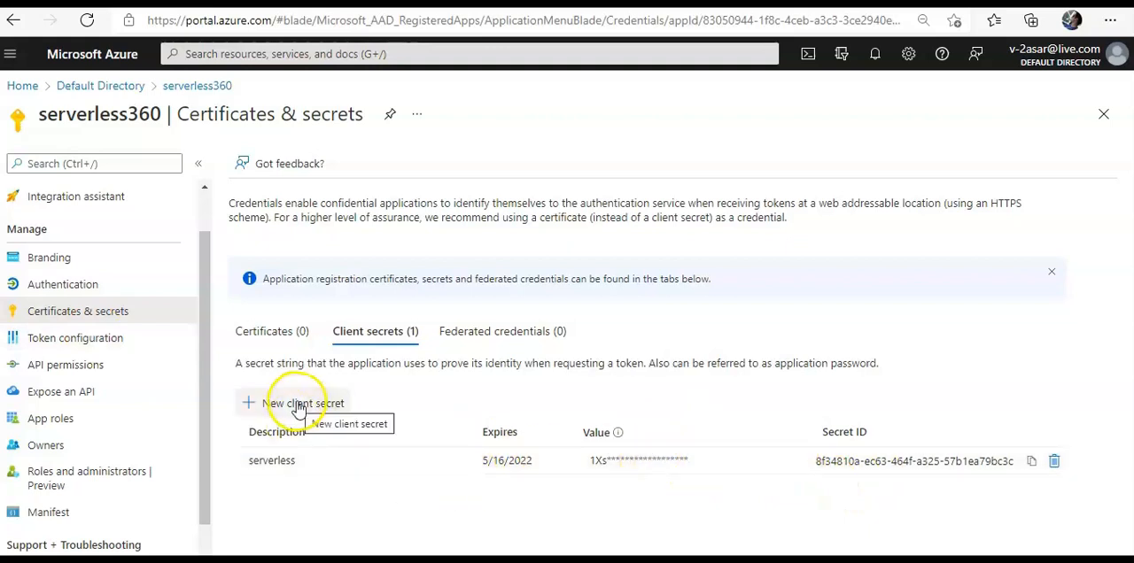
Add a client secret described 'test' with a 7/1/2022 expiry.
click(303, 403)
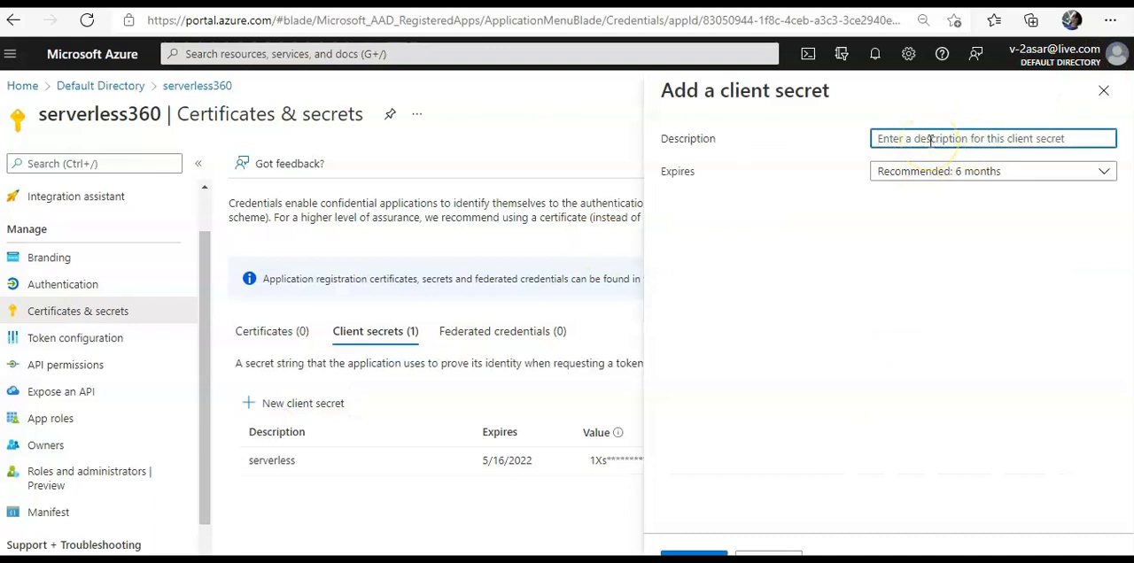
text(test)
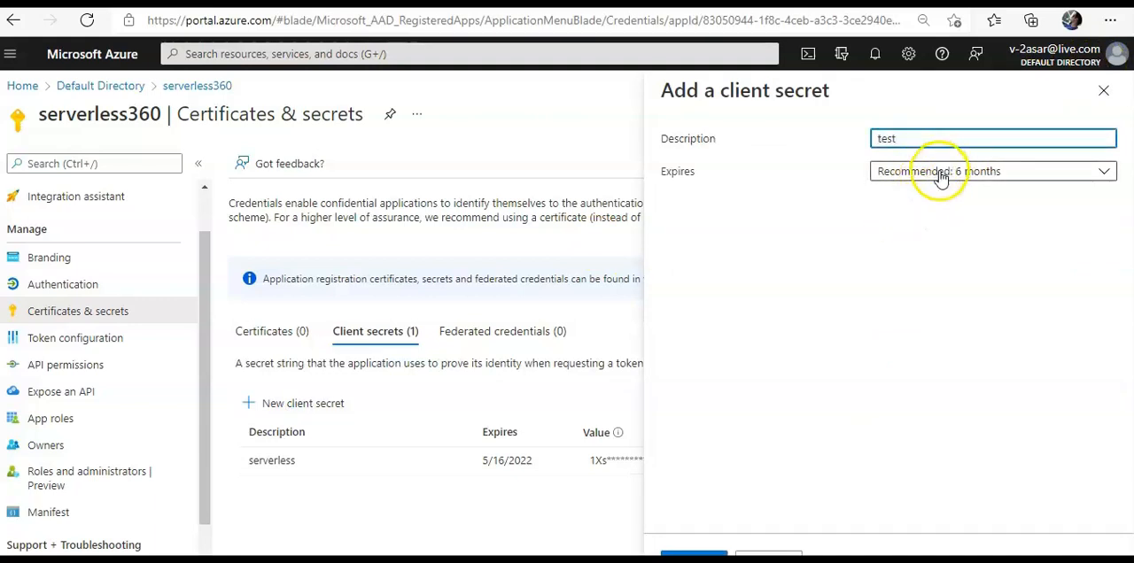
click(992, 171)
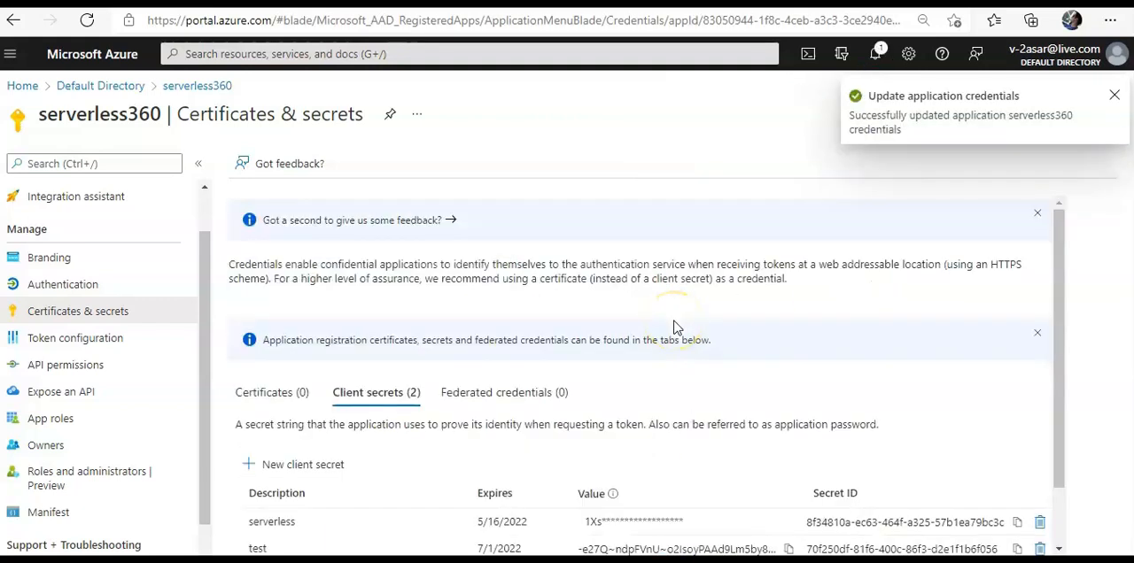
scroll(down, 3)
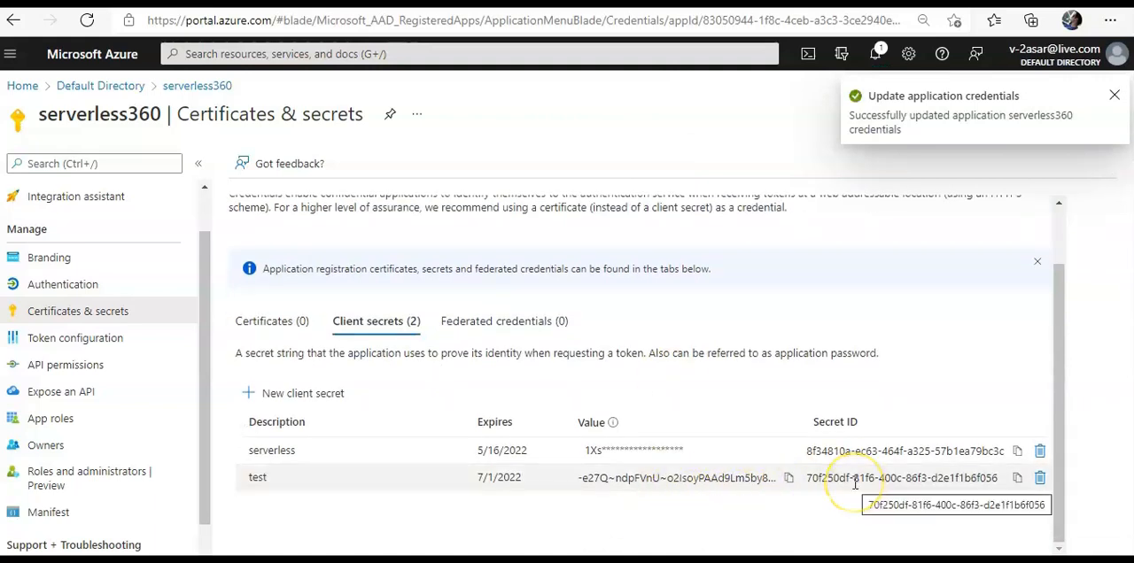
key(alt+tab)
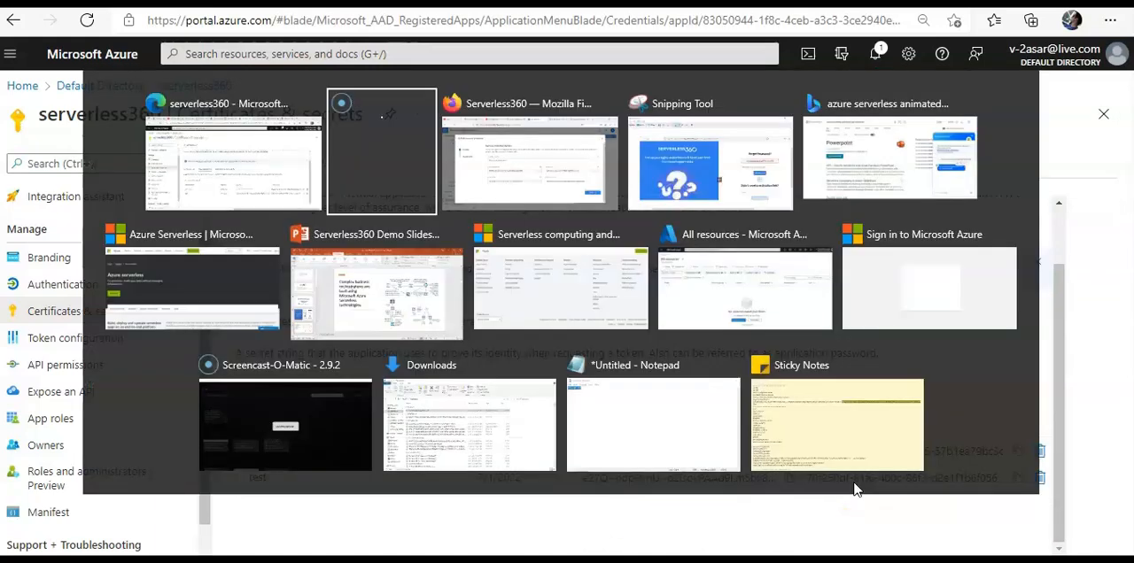
Back in Serverless360, view DemoSubscriptionNew's access policy and close the editor without updating.
click(529, 164)
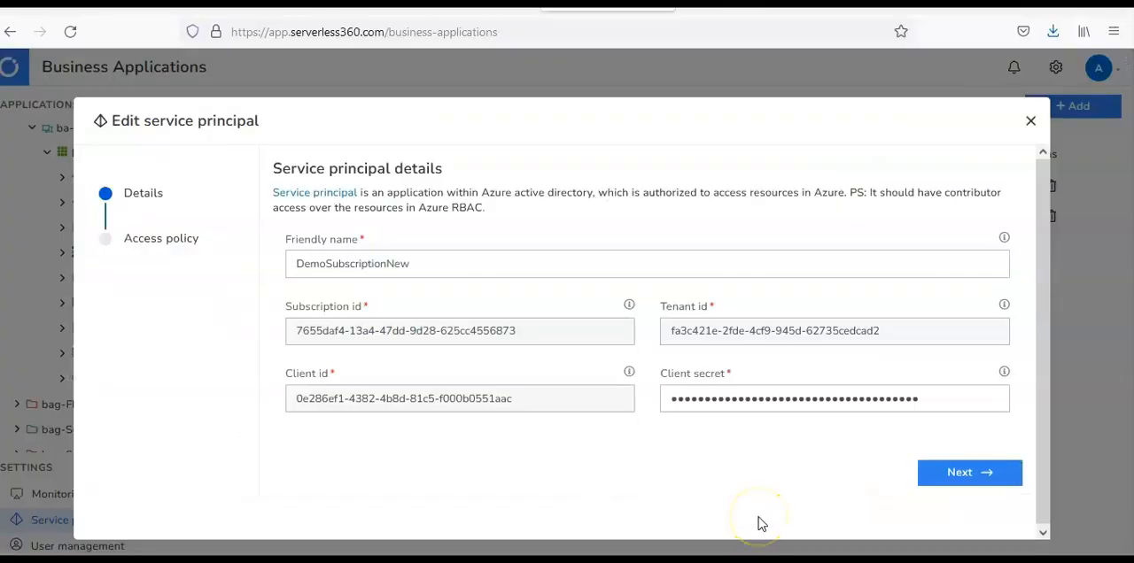
mouse_move(1061, 148)
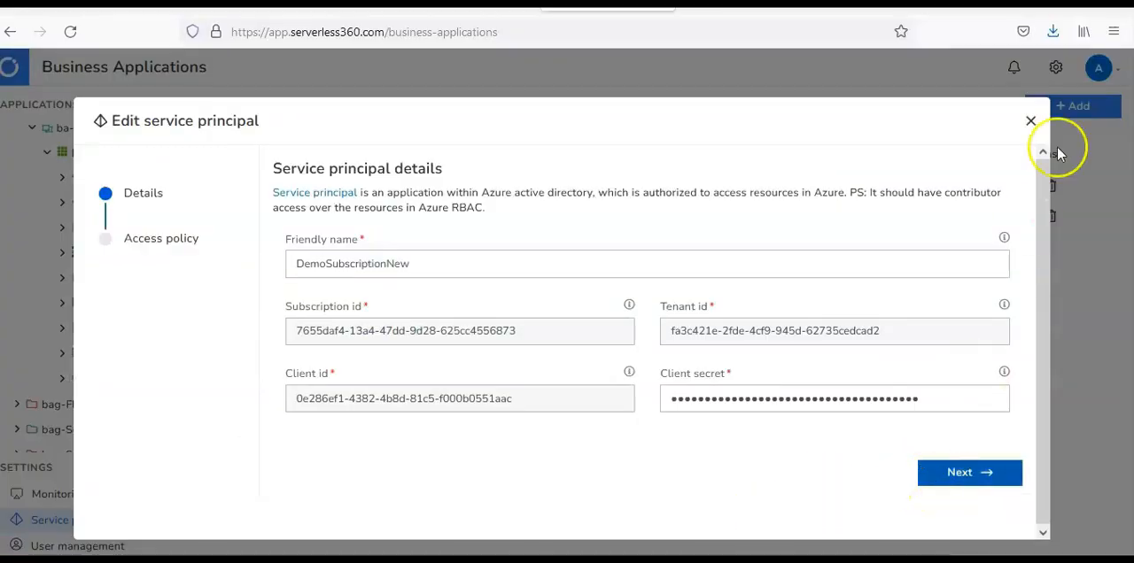
click(969, 473)
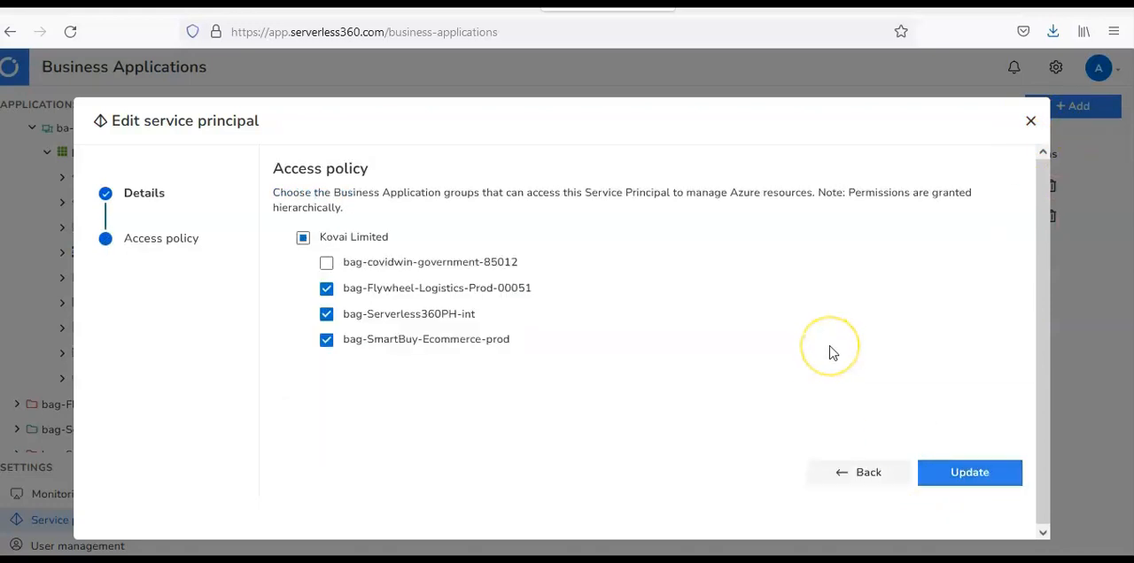
mouse_move(831, 348)
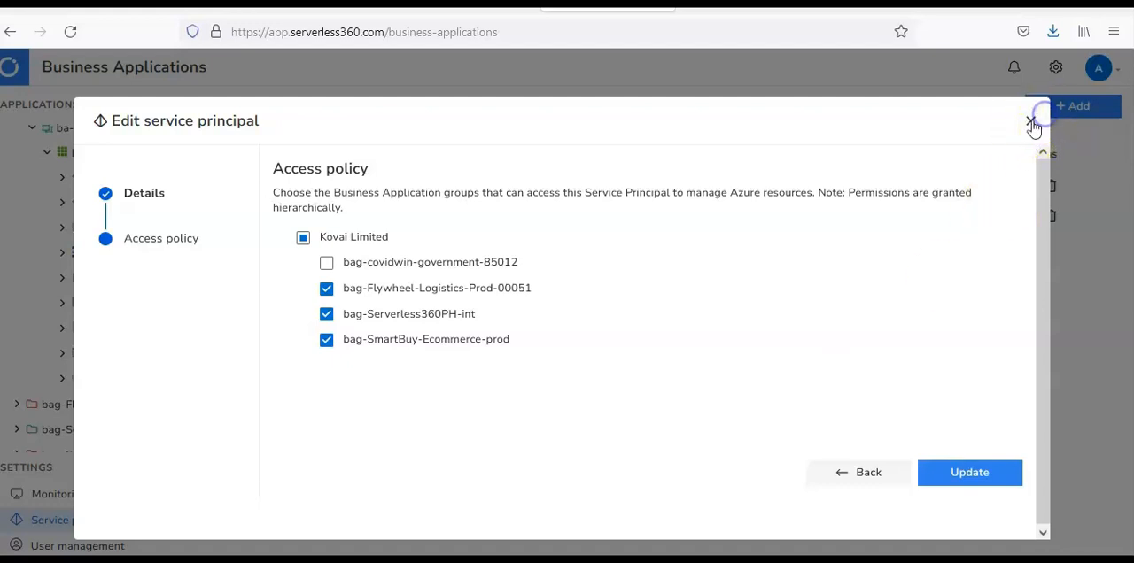
click(1032, 122)
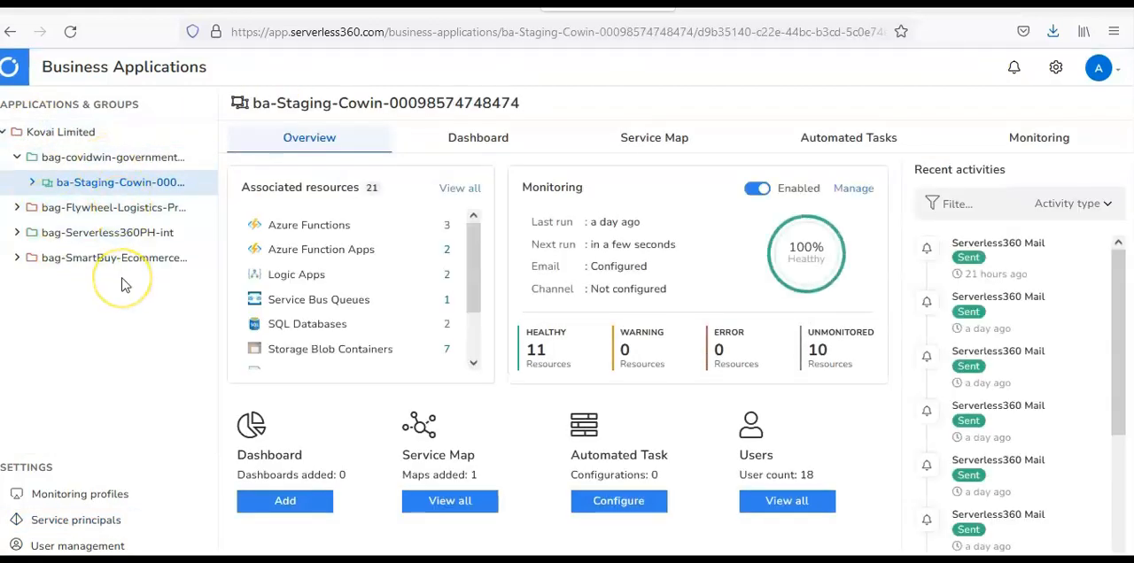
mouse_move(124, 283)
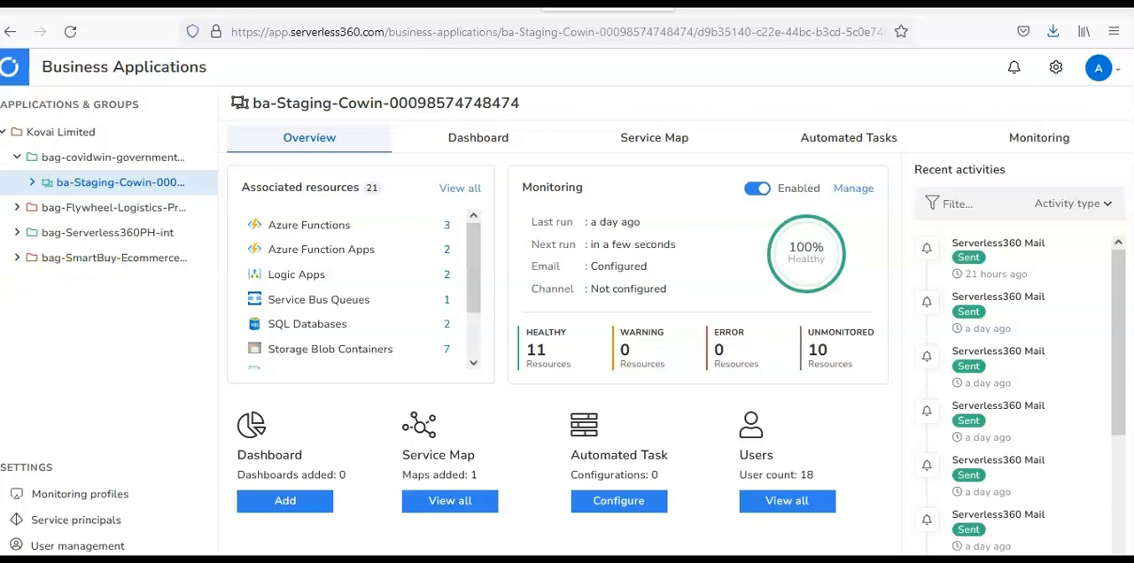
mouse_move(447, 403)
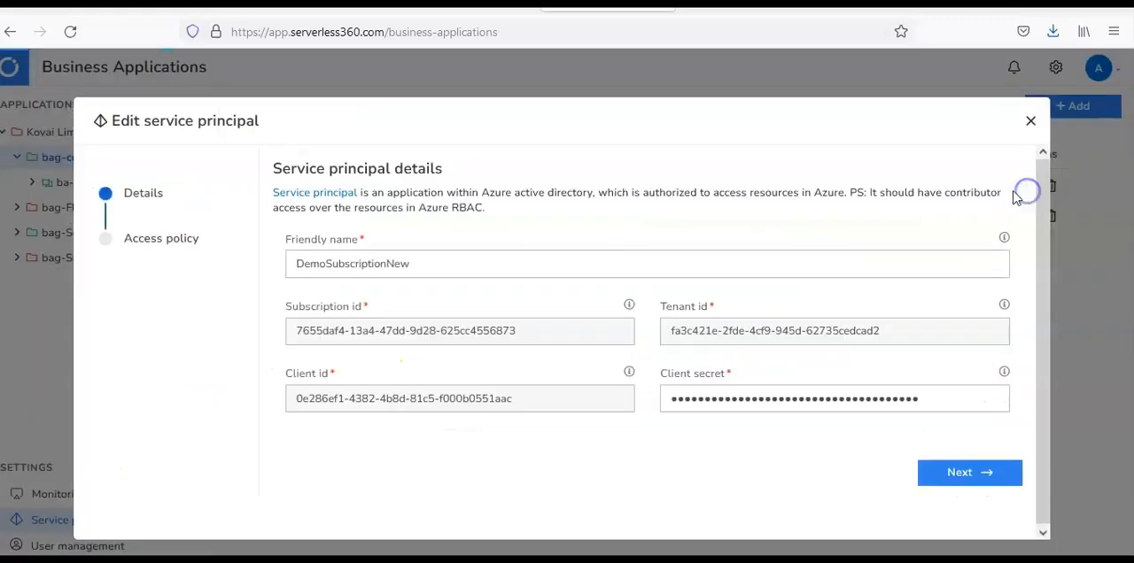
Close the service principal editor and open lgapp-scheduleappointment within ba-Staging-Cowin's resources.
click(969, 472)
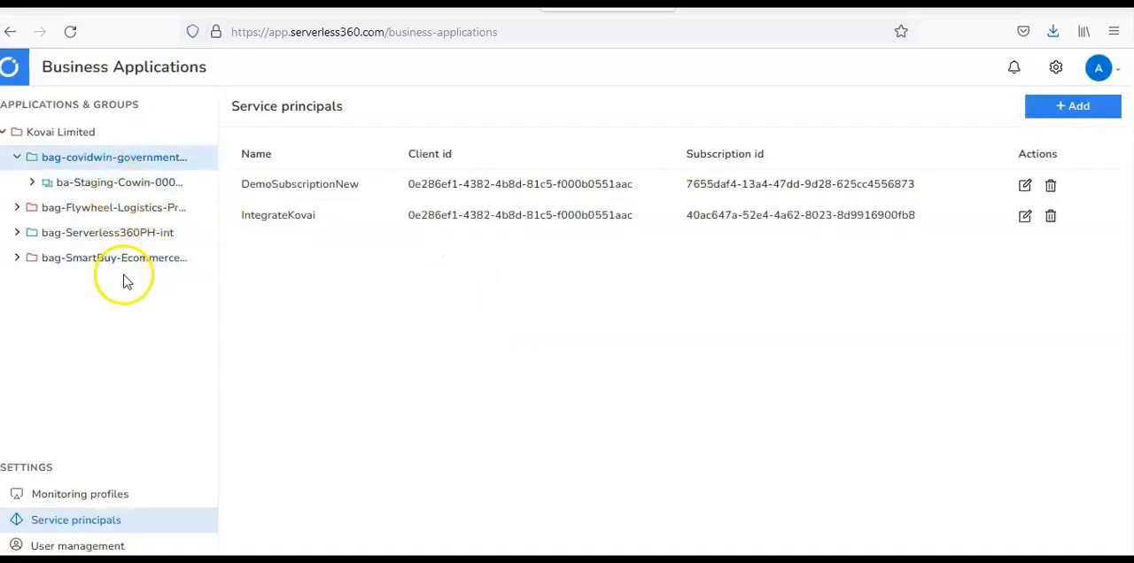
mouse_move(139, 322)
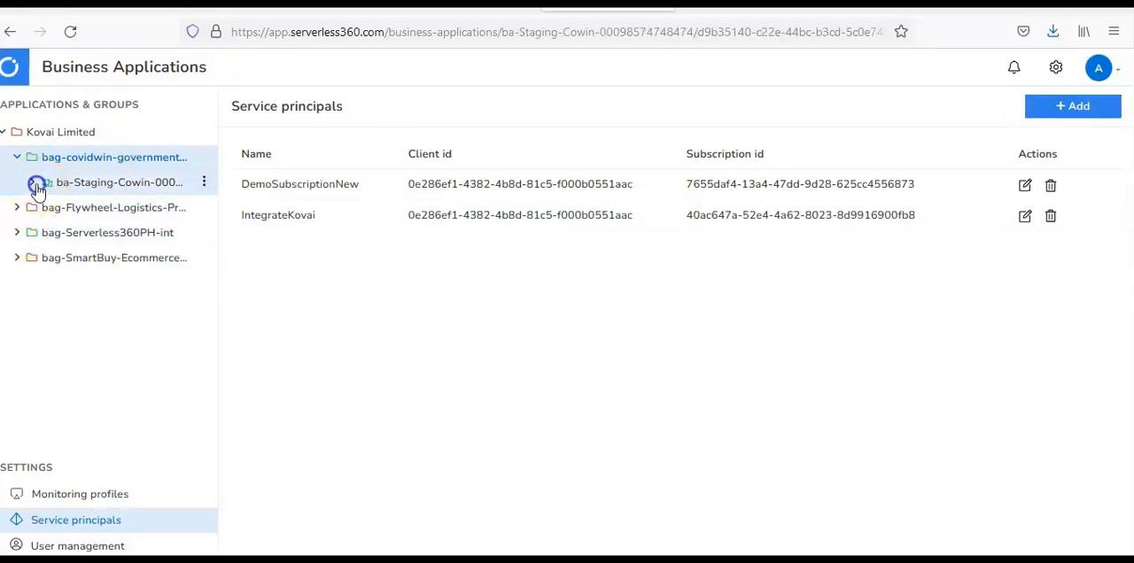
click(113, 182)
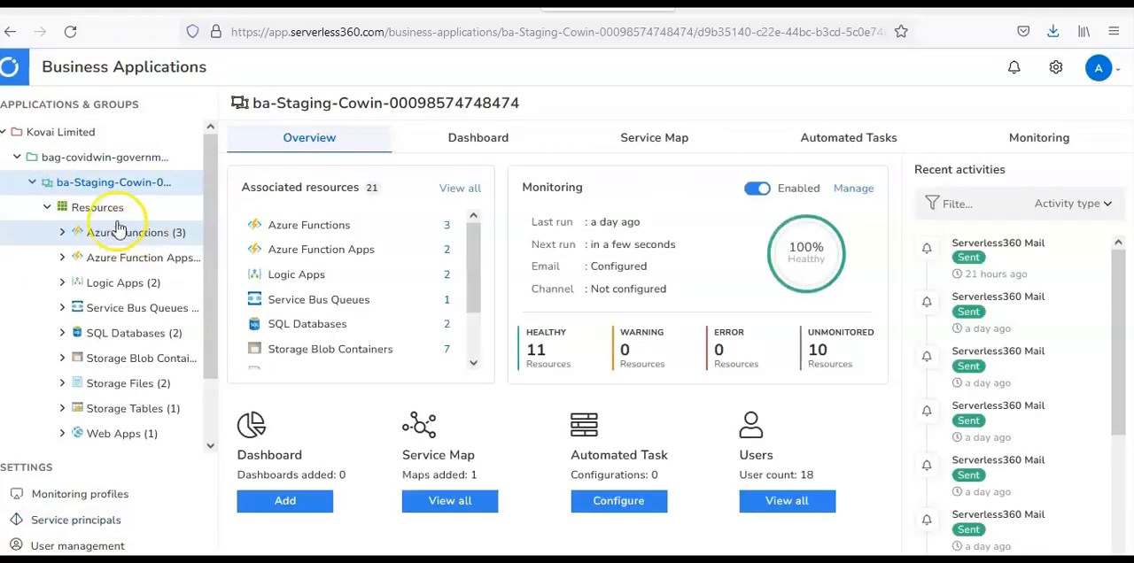
click(137, 232)
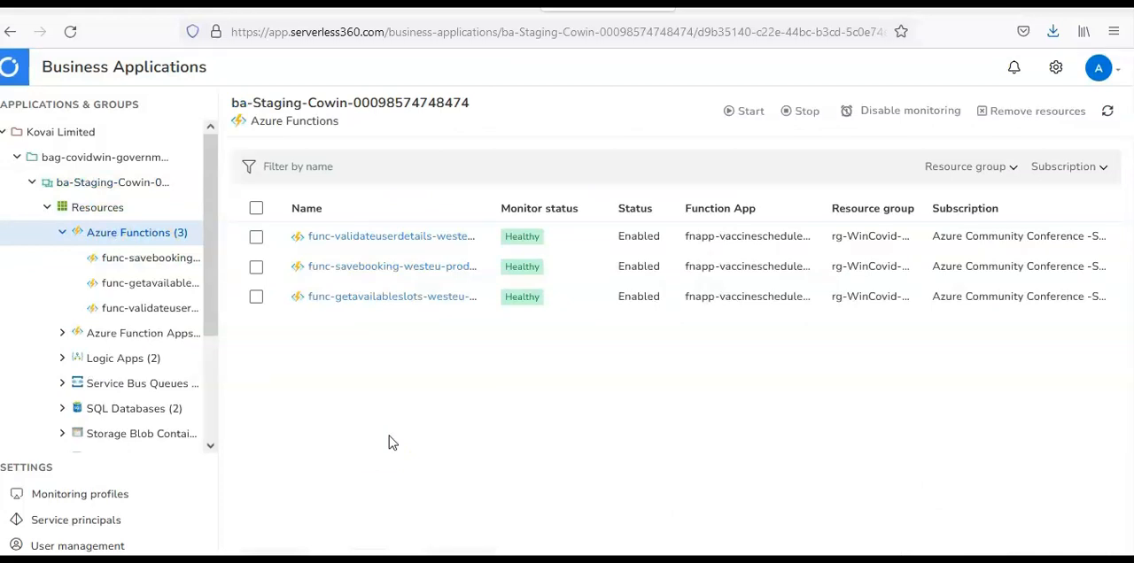
click(141, 333)
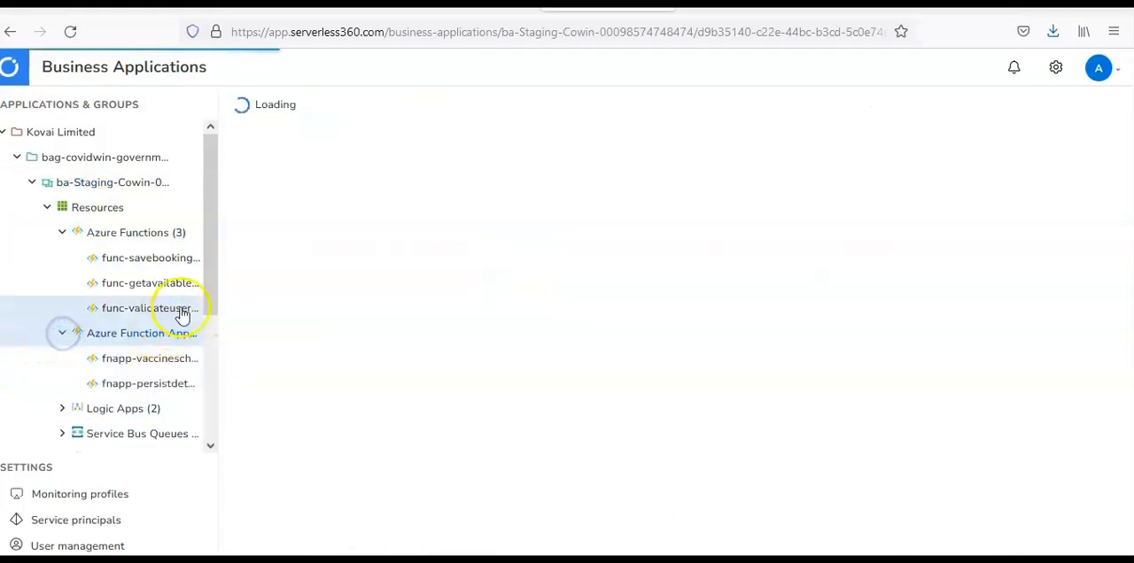
click(141, 332)
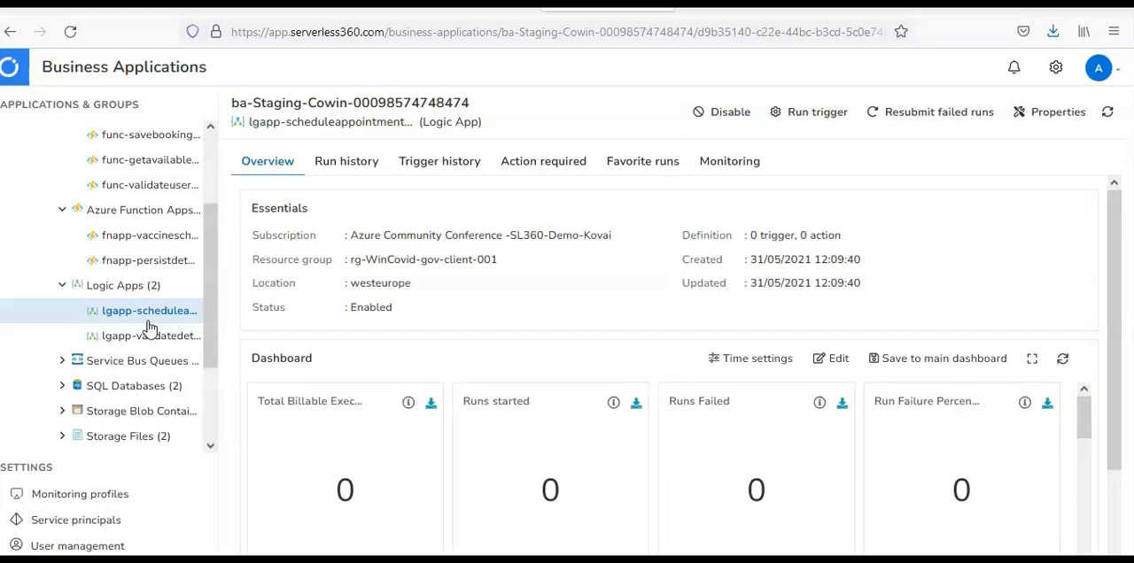
mouse_move(731, 412)
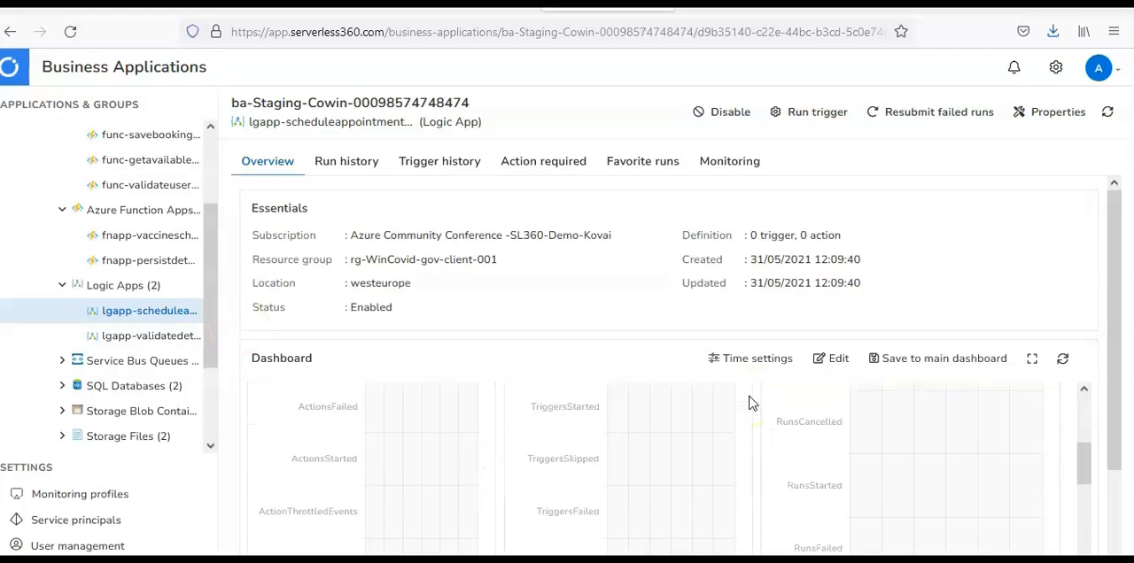
Review lgapp-scheduleappointment's empty histories and its monitoring thresholds such as Actions Failed 2/5.
scroll(down, 3)
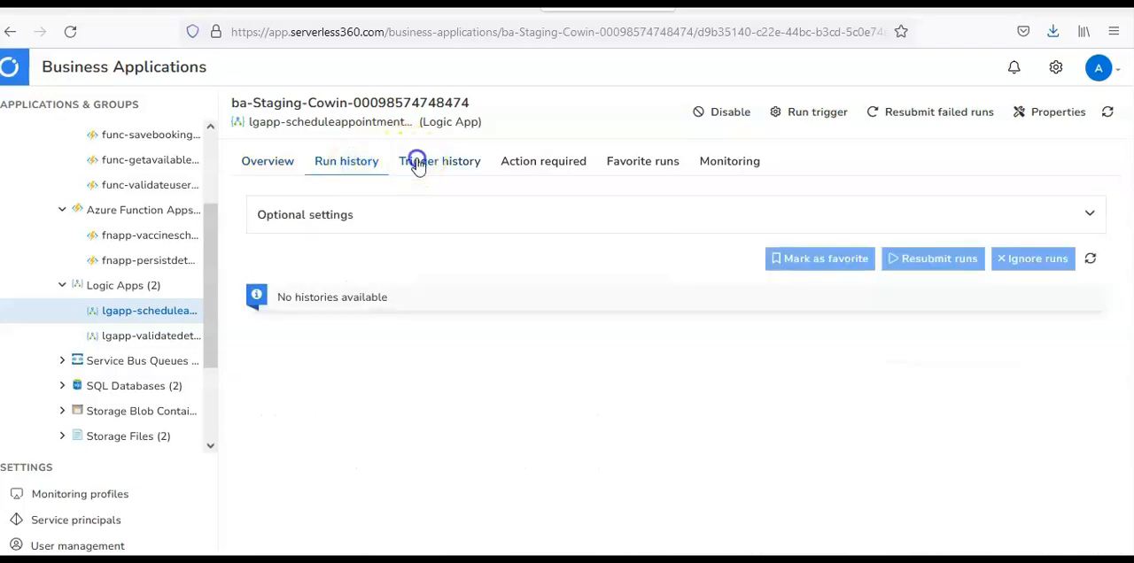
click(439, 160)
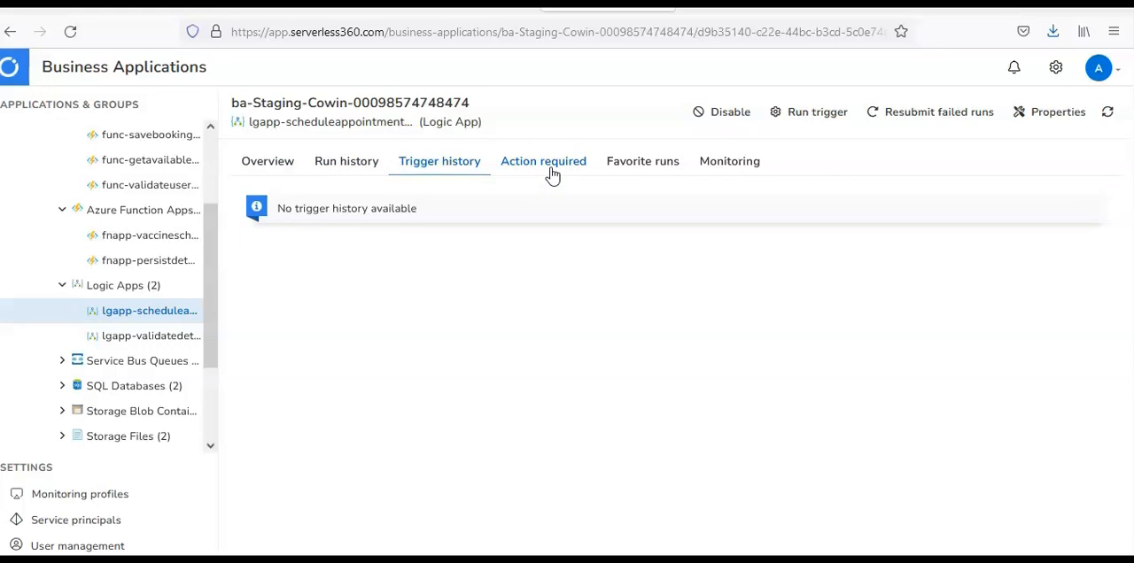
click(729, 161)
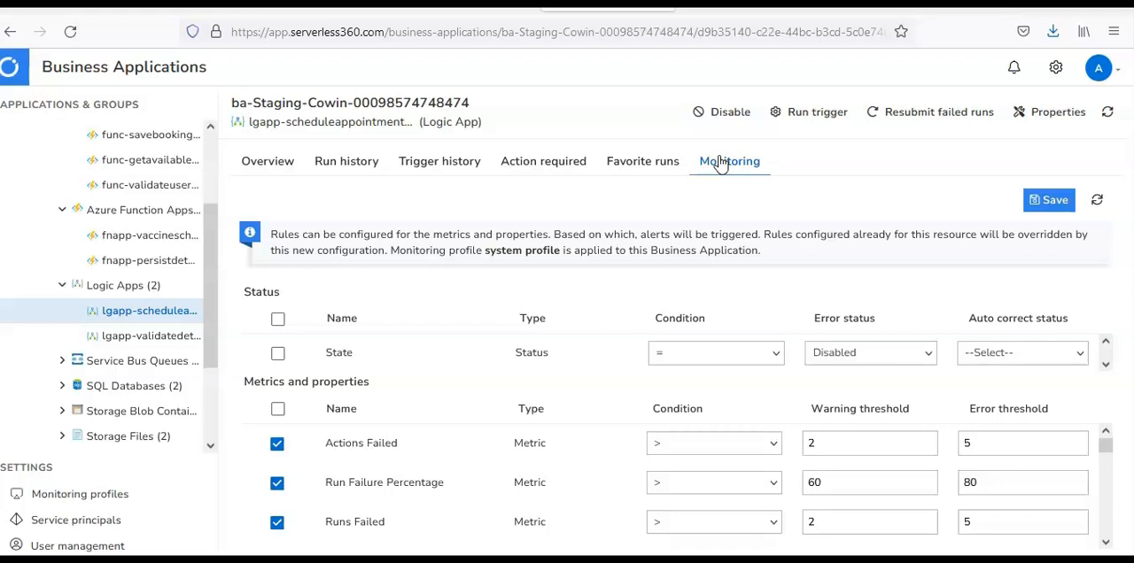
mouse_move(219, 199)
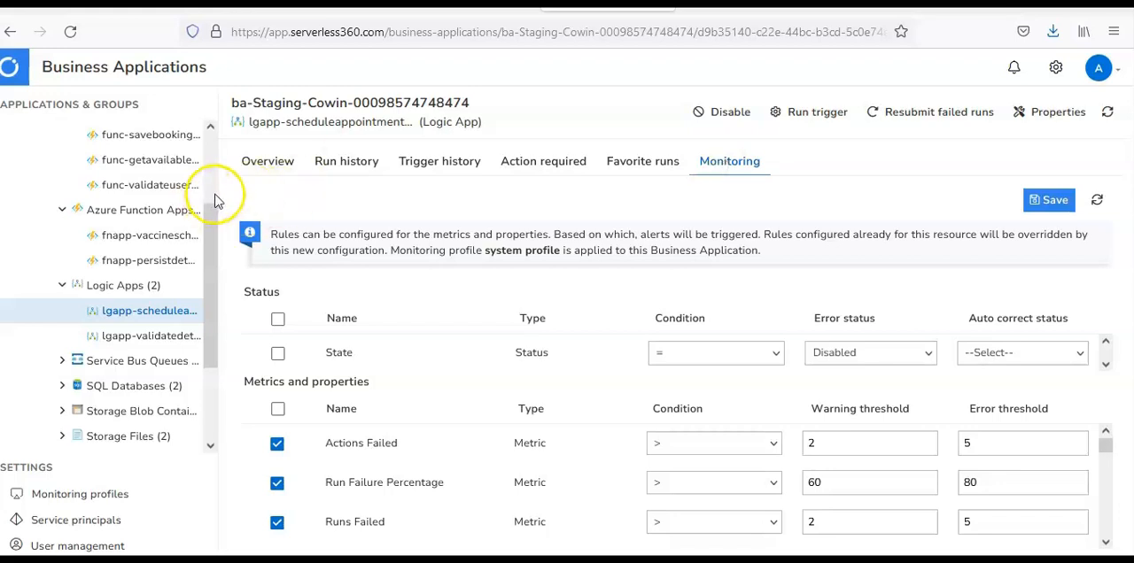
scroll(up, 3)
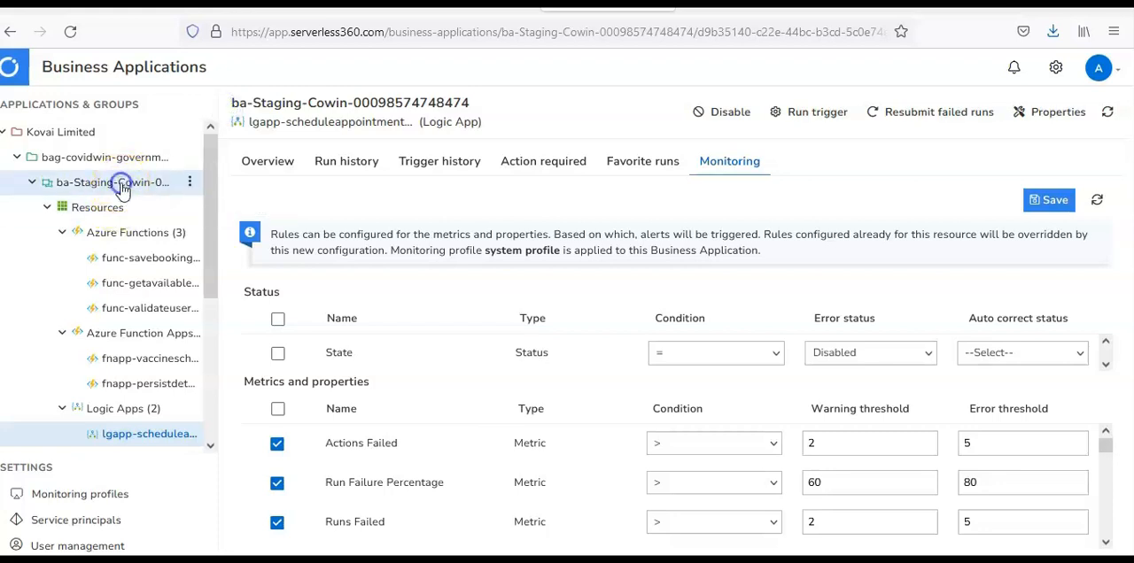
Return to ba-Staging-Cowin, pass its empty dashboard, and display the default service map.
click(113, 182)
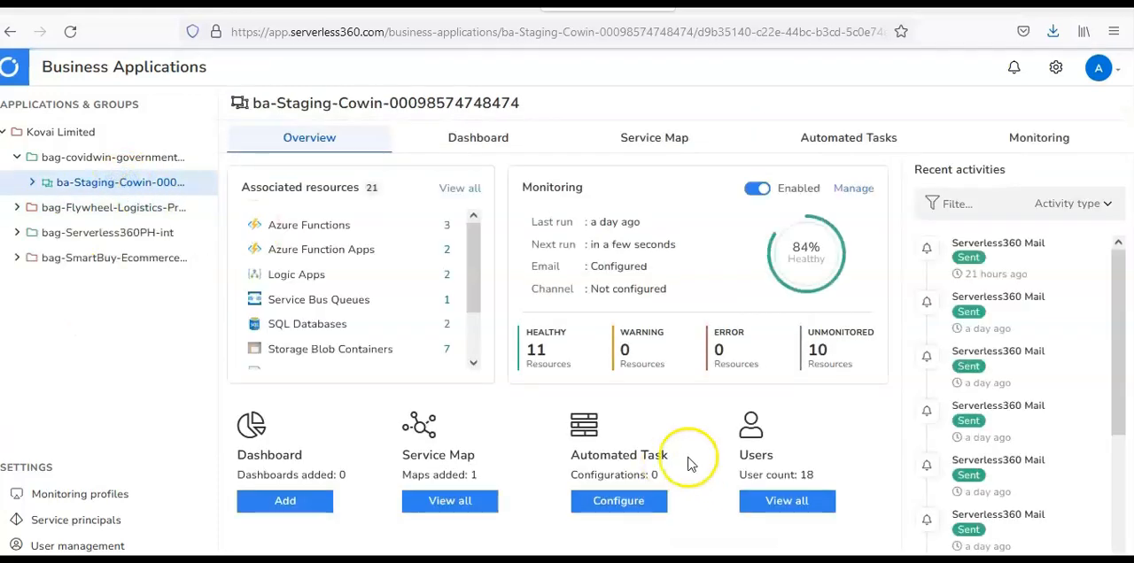
click(478, 138)
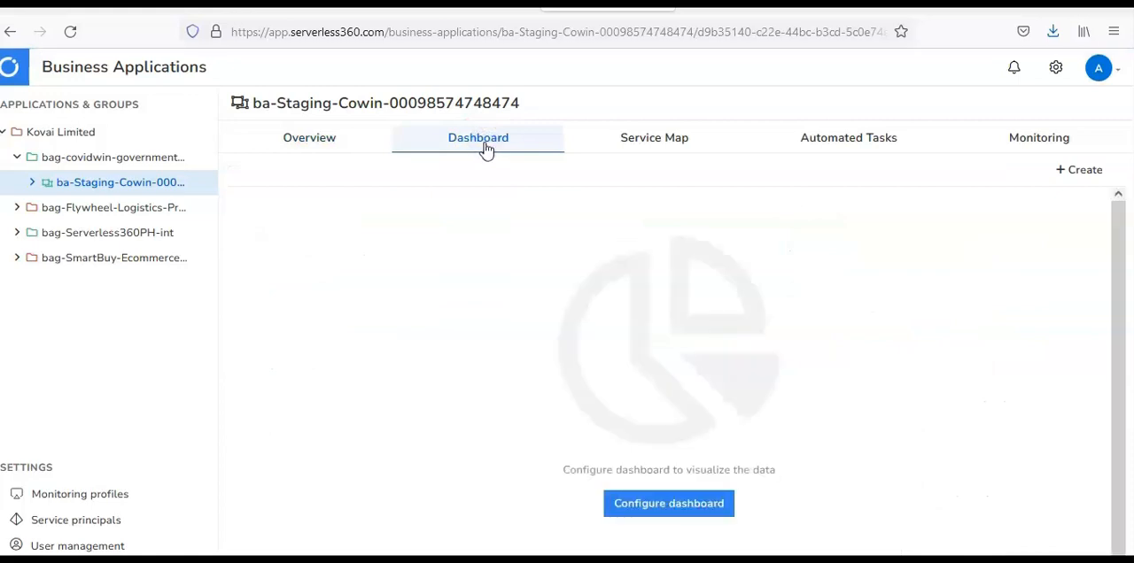
mouse_move(654, 138)
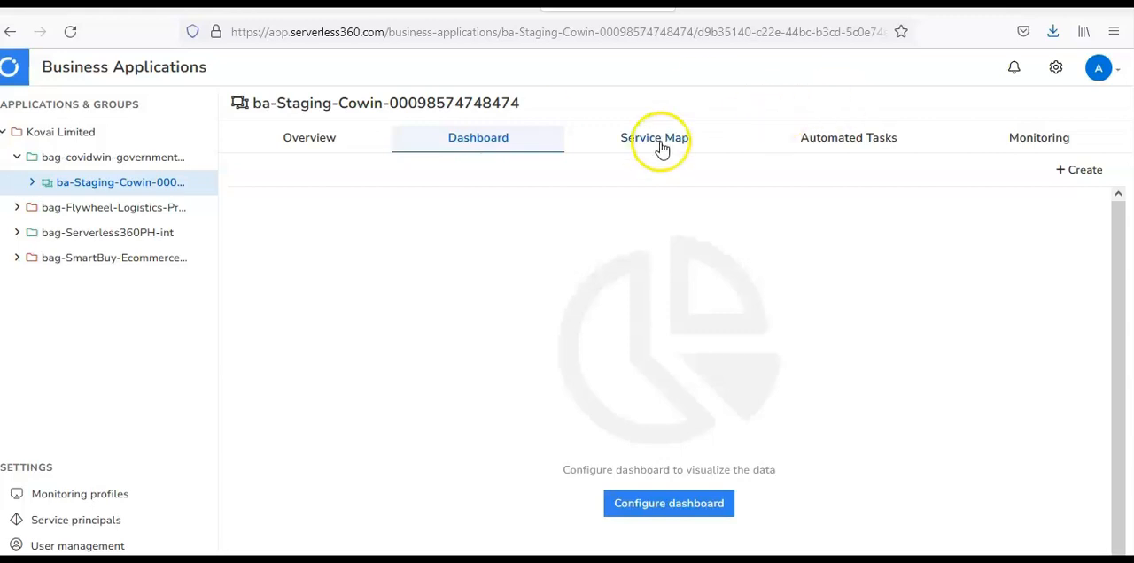
click(654, 137)
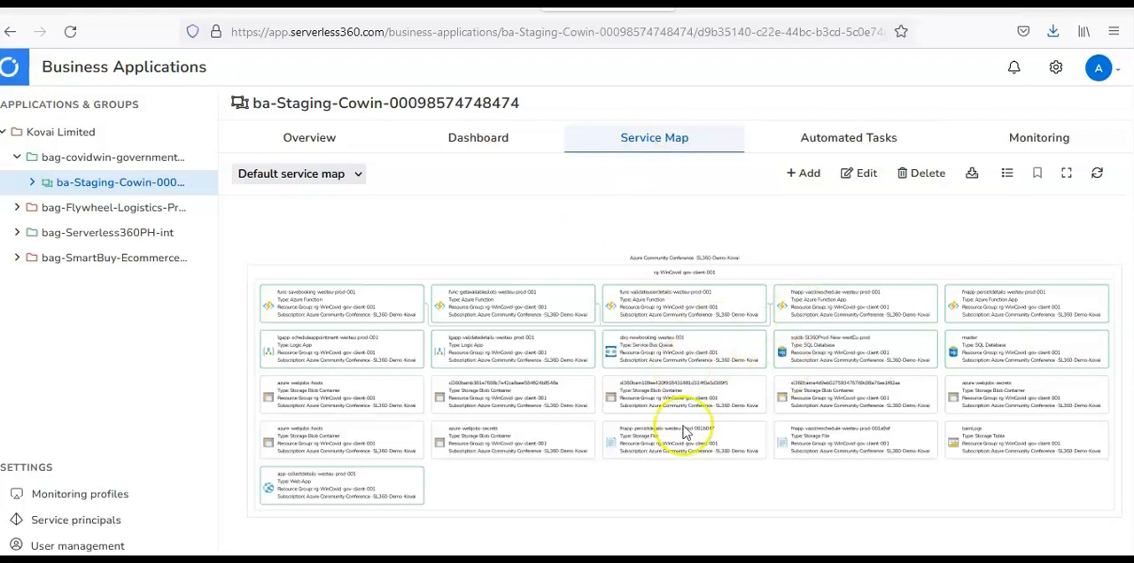
mouse_move(592, 518)
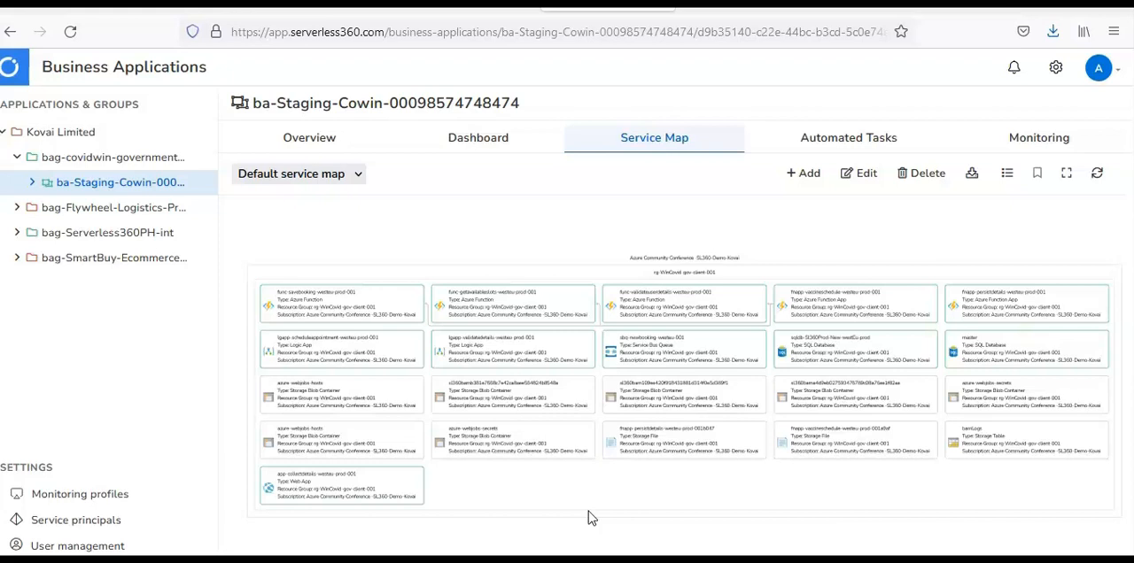
mouse_move(869, 115)
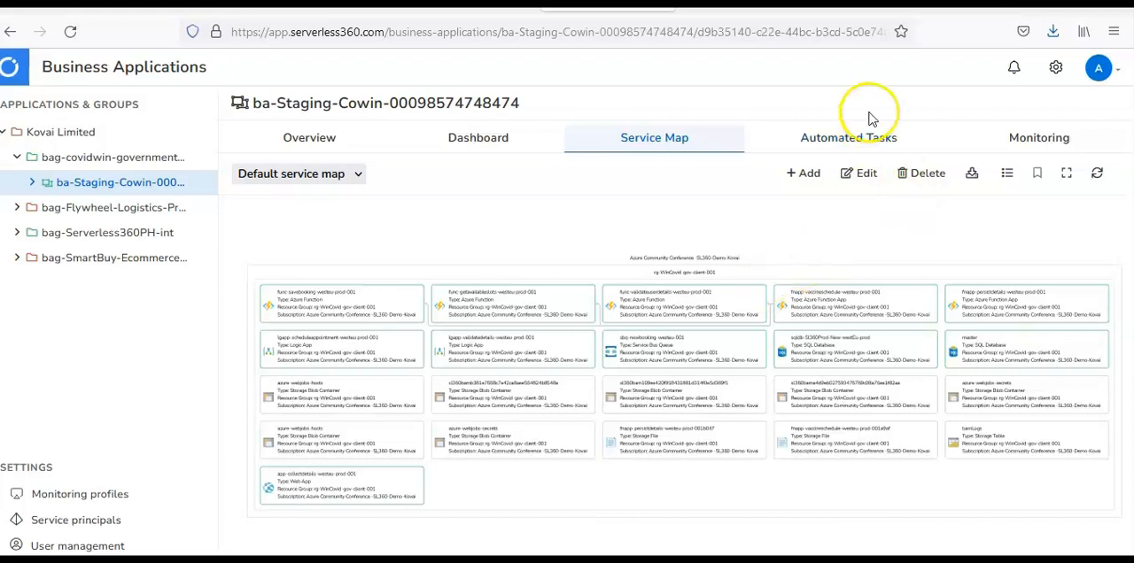
View the empty Automated Tasks and Task history pages, then ba-Staging-Cowin's overview.
click(848, 137)
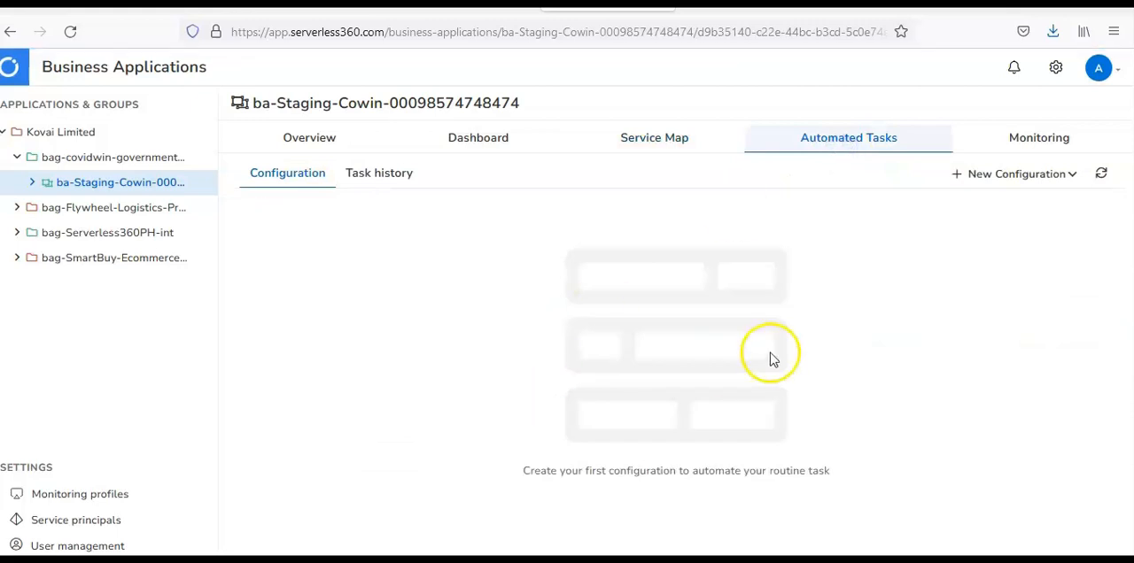
click(379, 173)
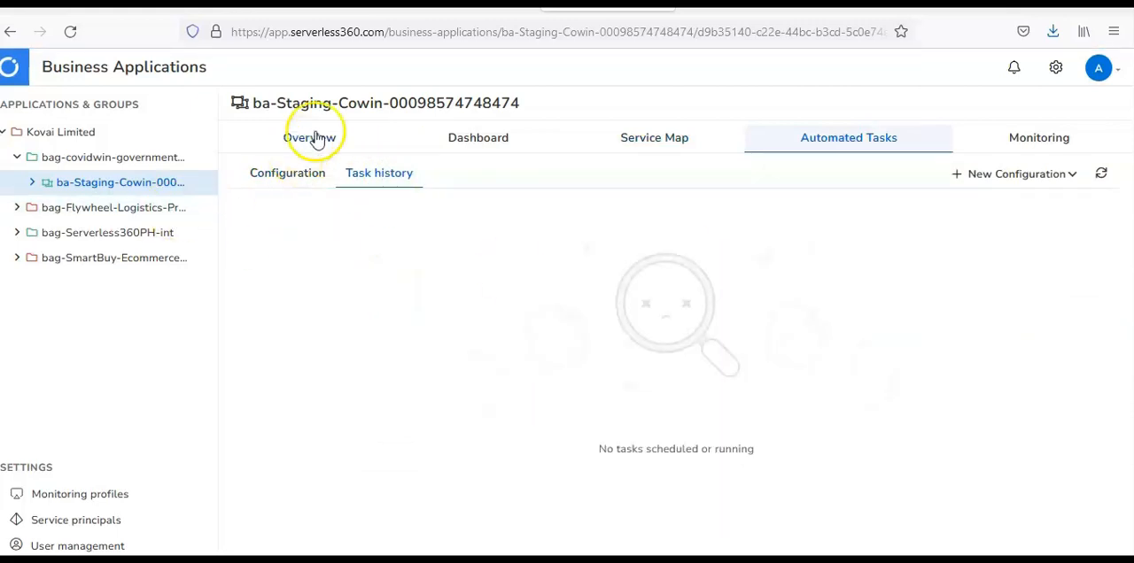
click(309, 137)
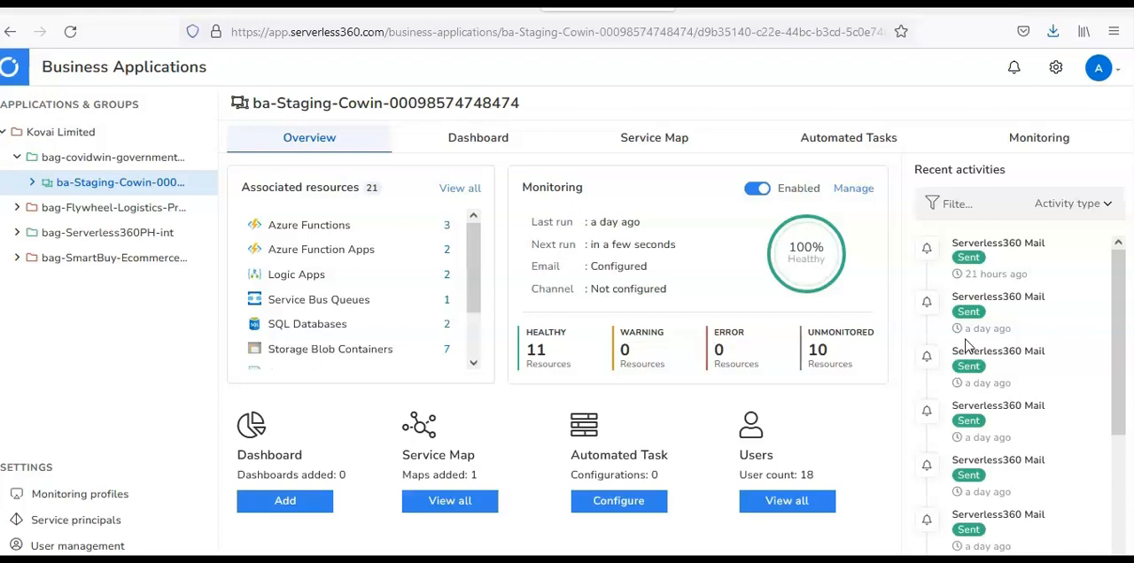
mouse_move(381, 279)
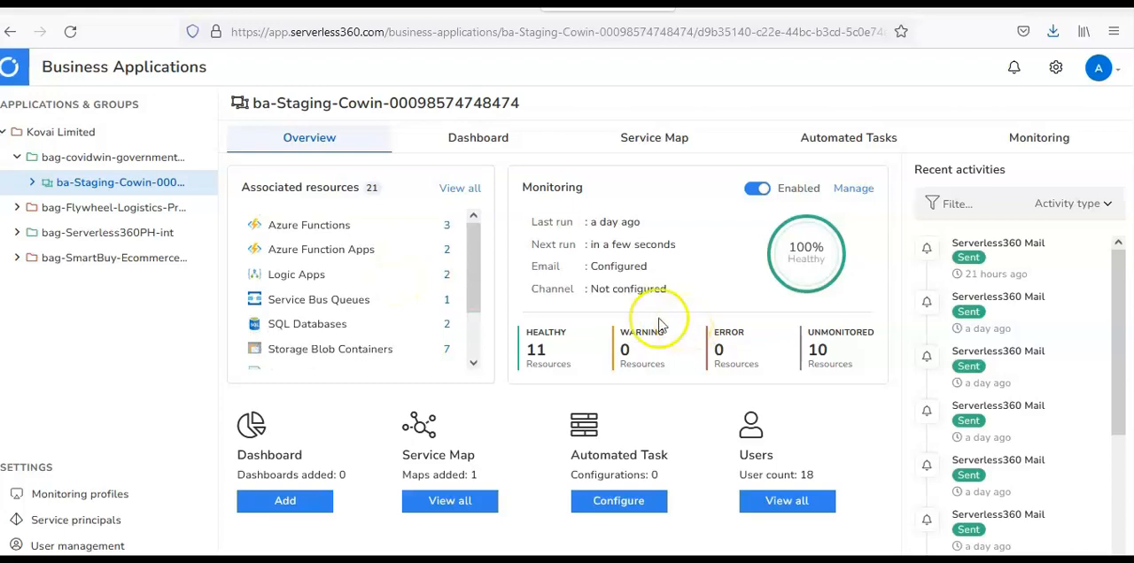
mouse_move(523, 381)
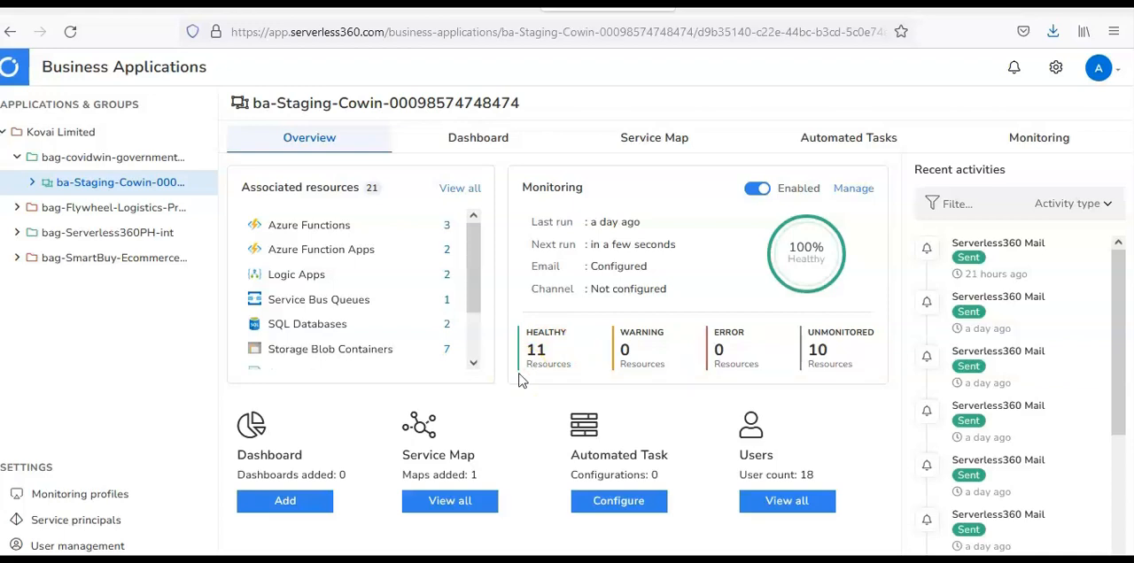
mouse_move(722, 305)
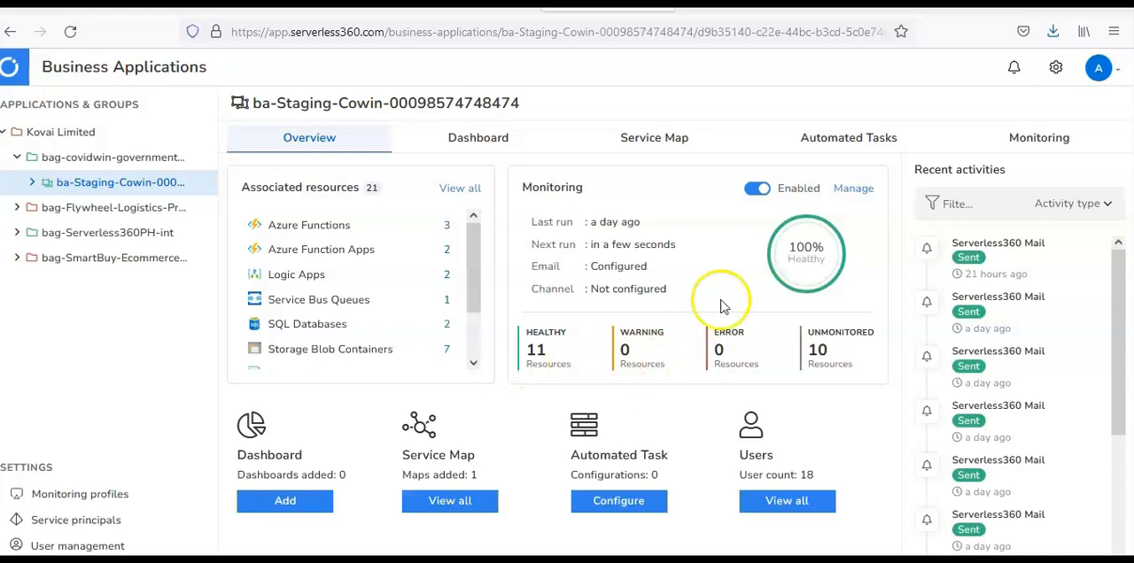
mouse_move(740, 359)
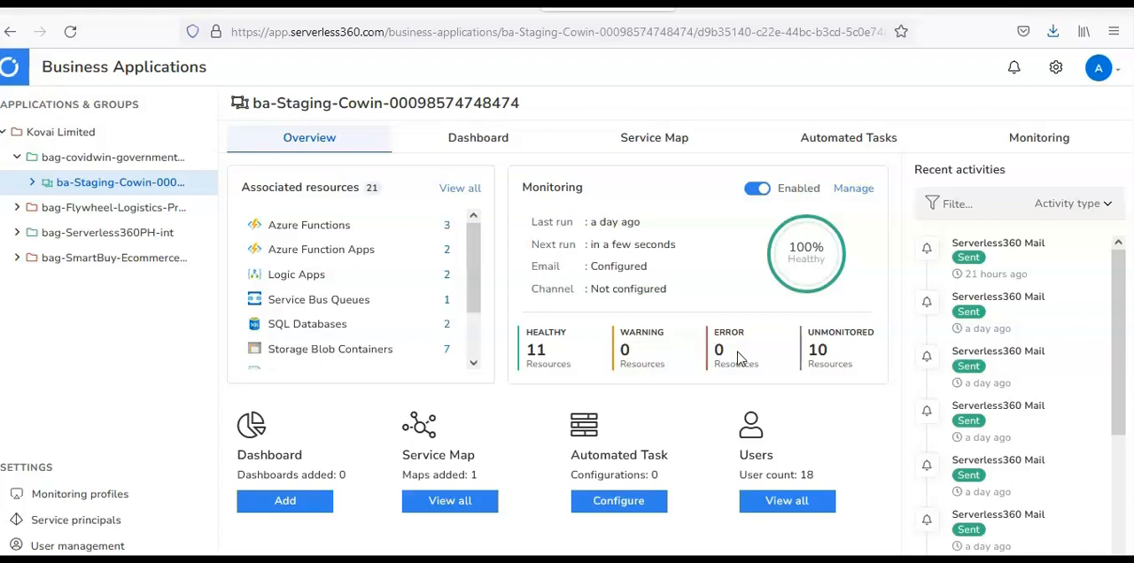
scroll(down, 3)
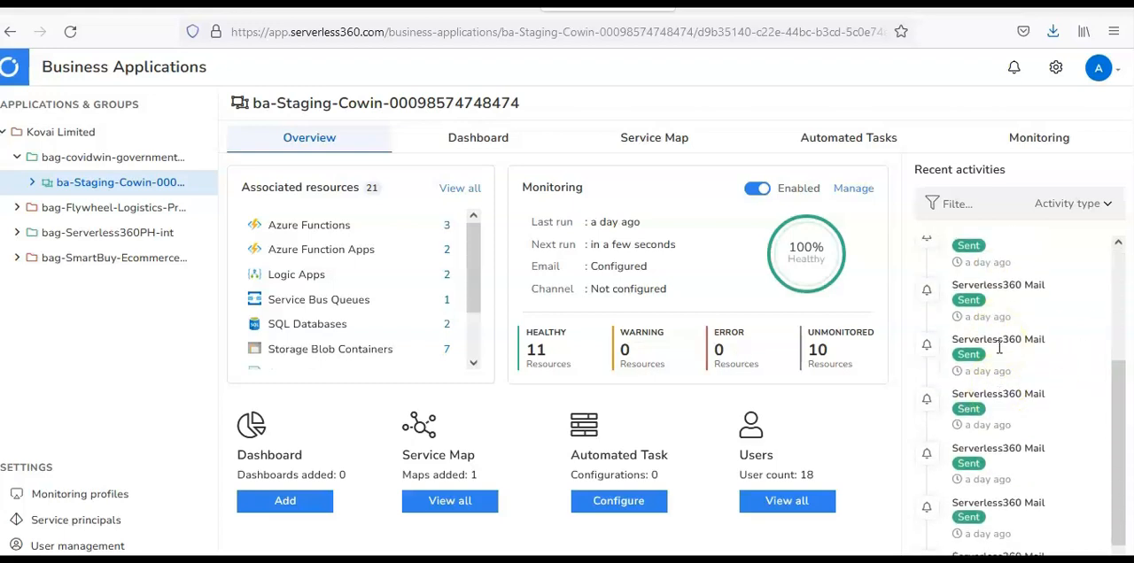
scroll(down, 3)
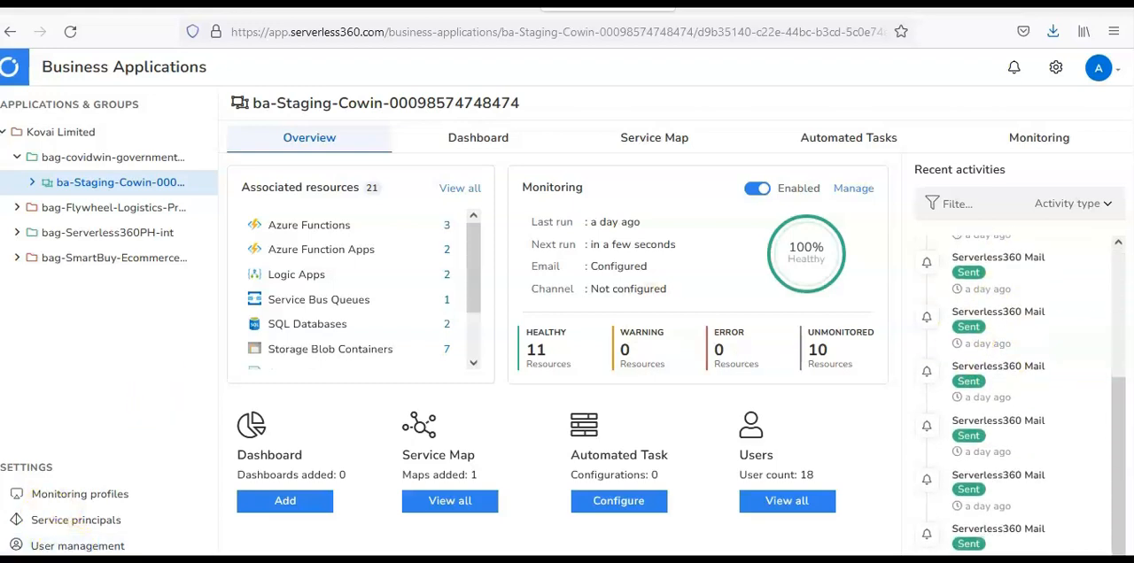
mouse_move(585, 173)
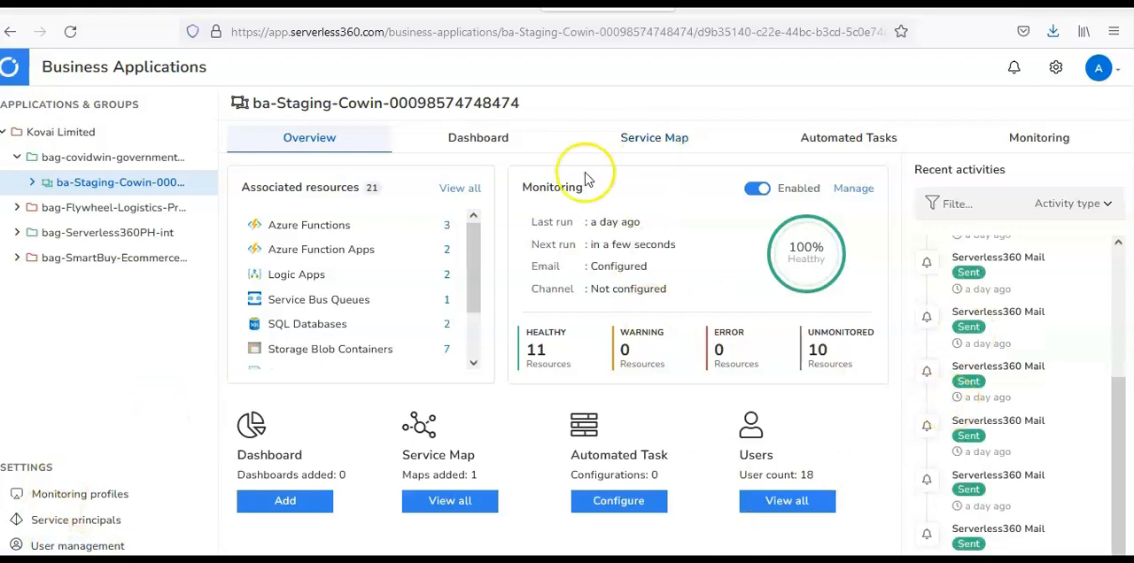
mouse_move(204, 297)
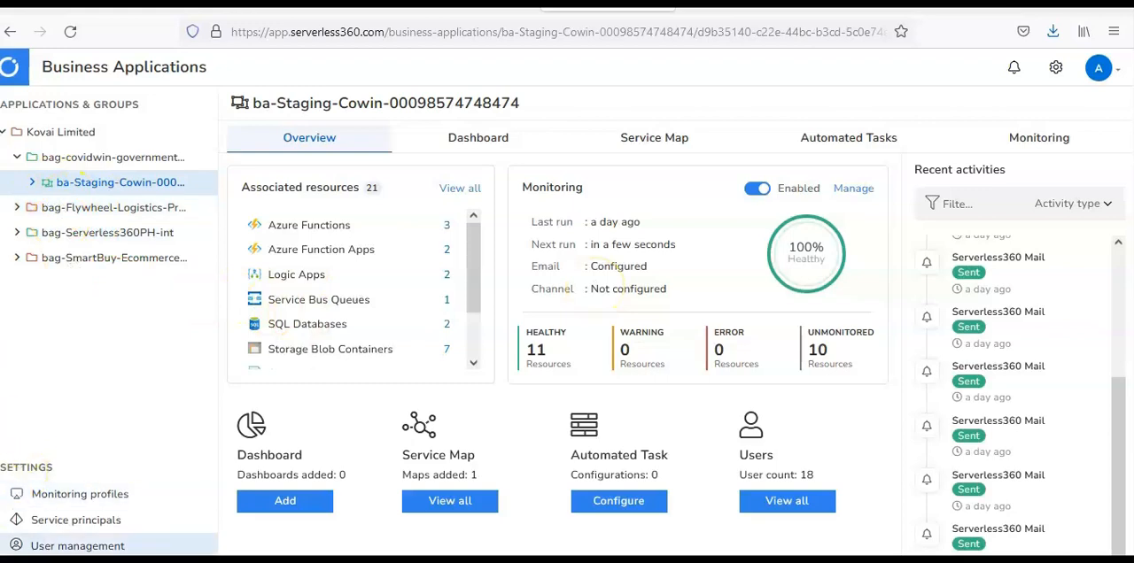
Open OrderManagement-005252 under SmartBuy and load its automated task configurations.
click(121, 283)
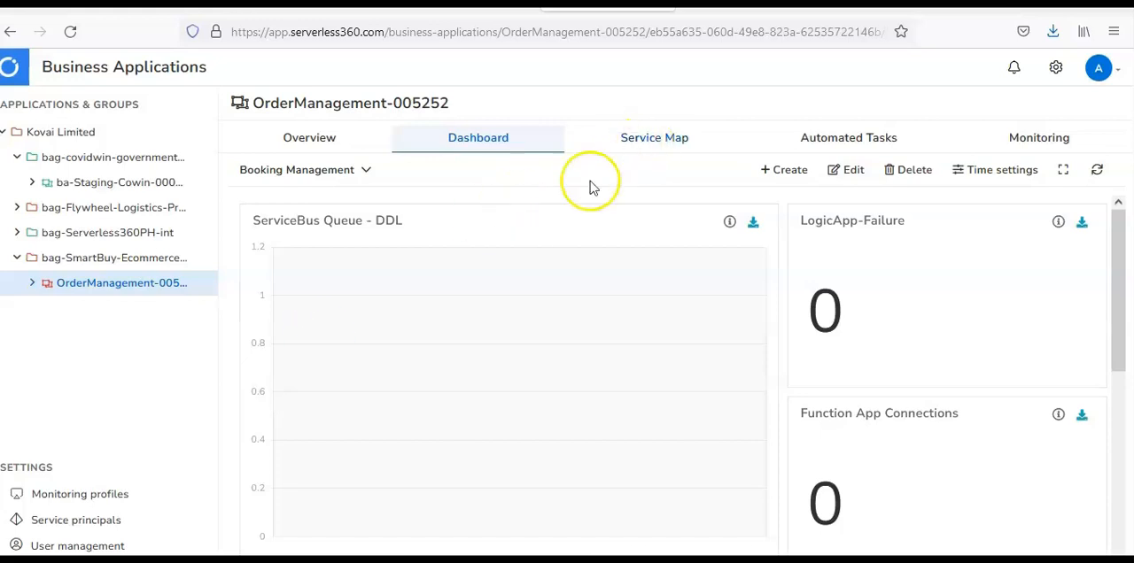
mouse_move(478, 138)
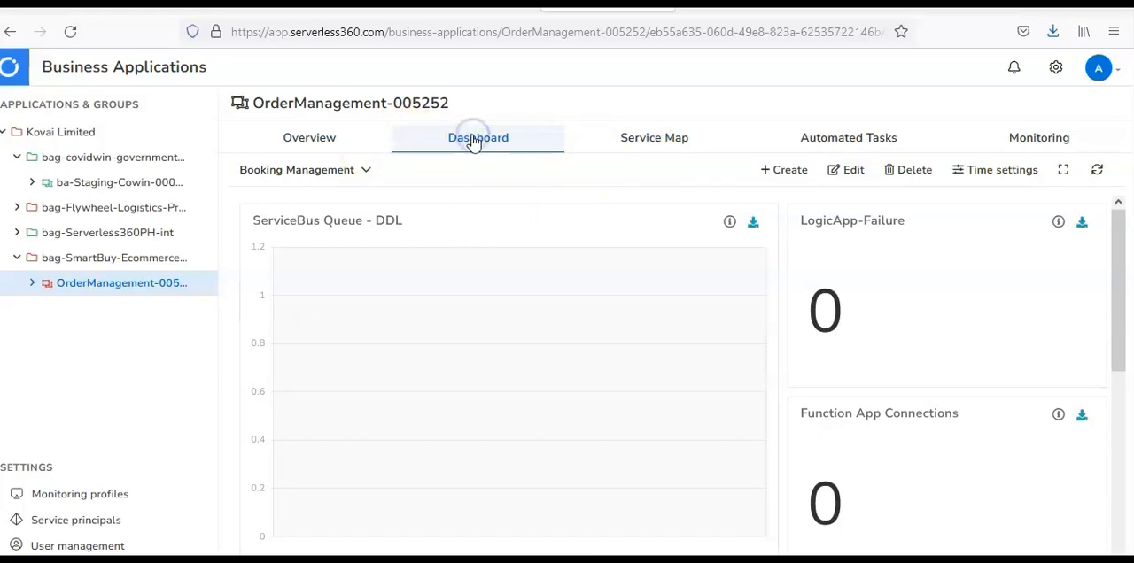
click(847, 138)
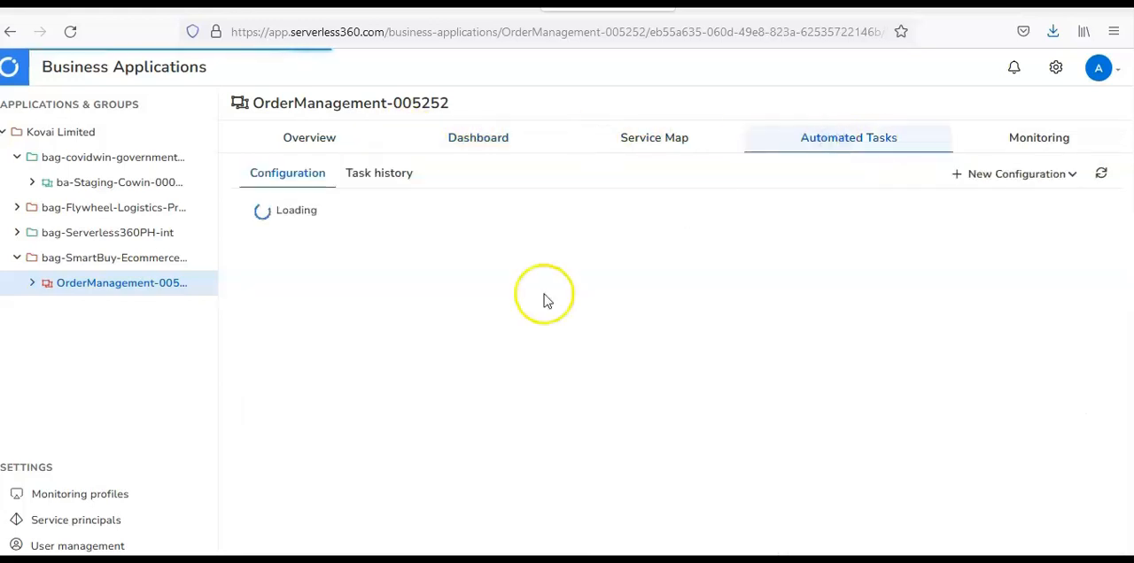